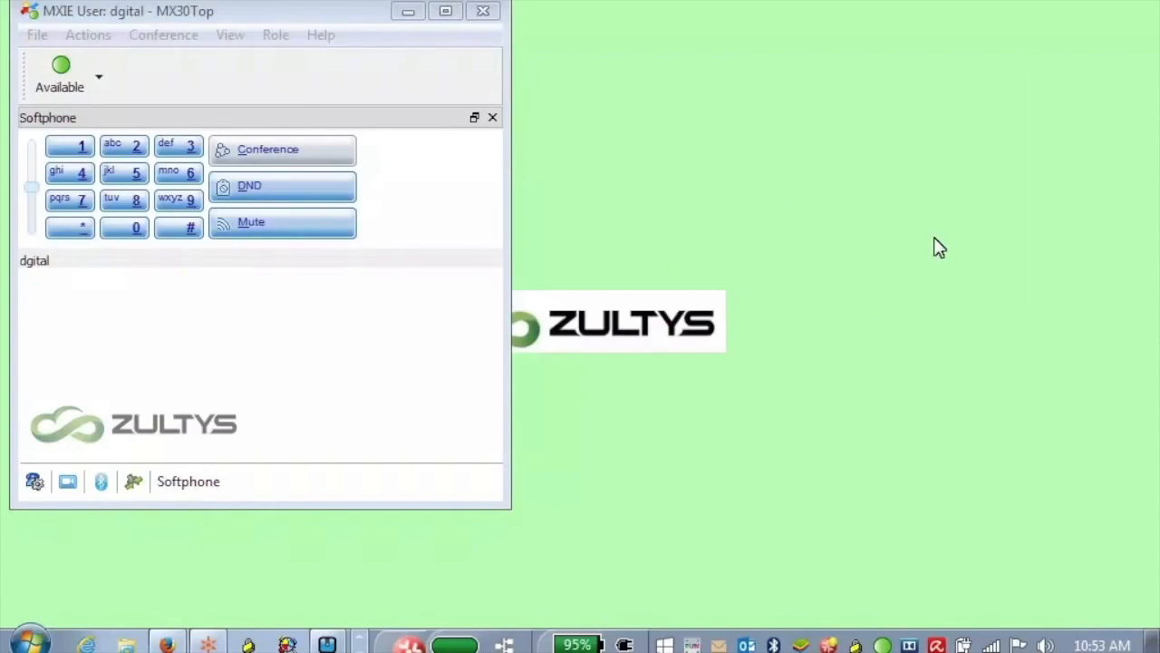
- Open the File menu in the MXIE main window
left_click(37, 34)
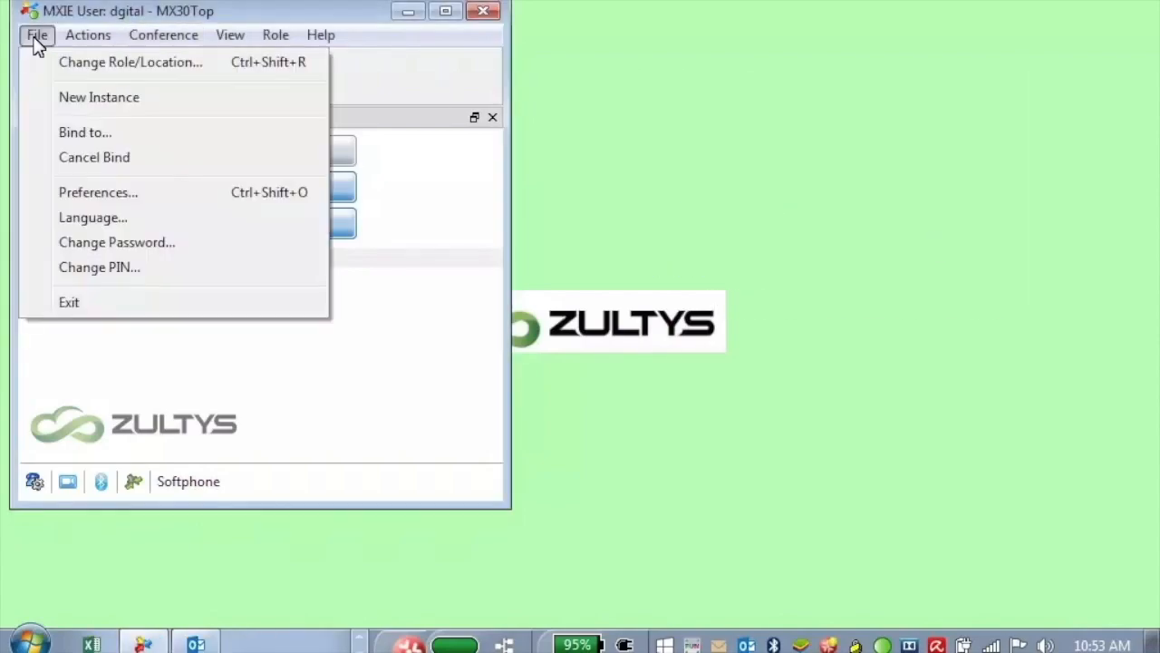
mouse_move(100, 97)
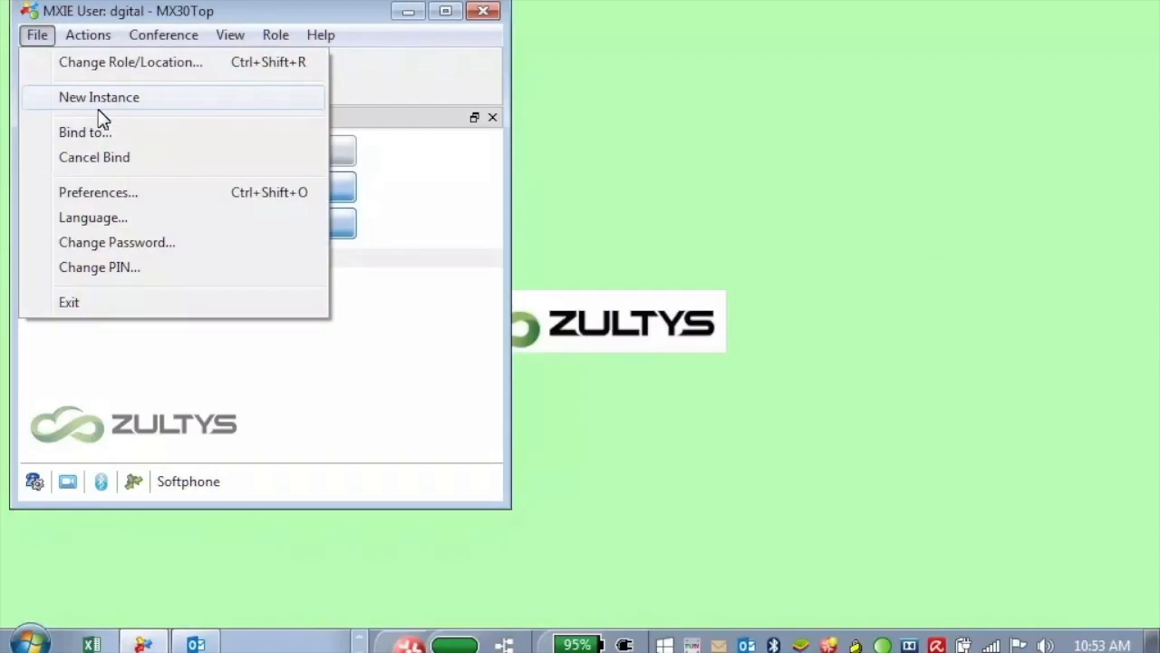
- In Preferences' Audio Drivers, record voicemails with the Plantronics .Audio 478 USB microphone
left_click(98, 191)
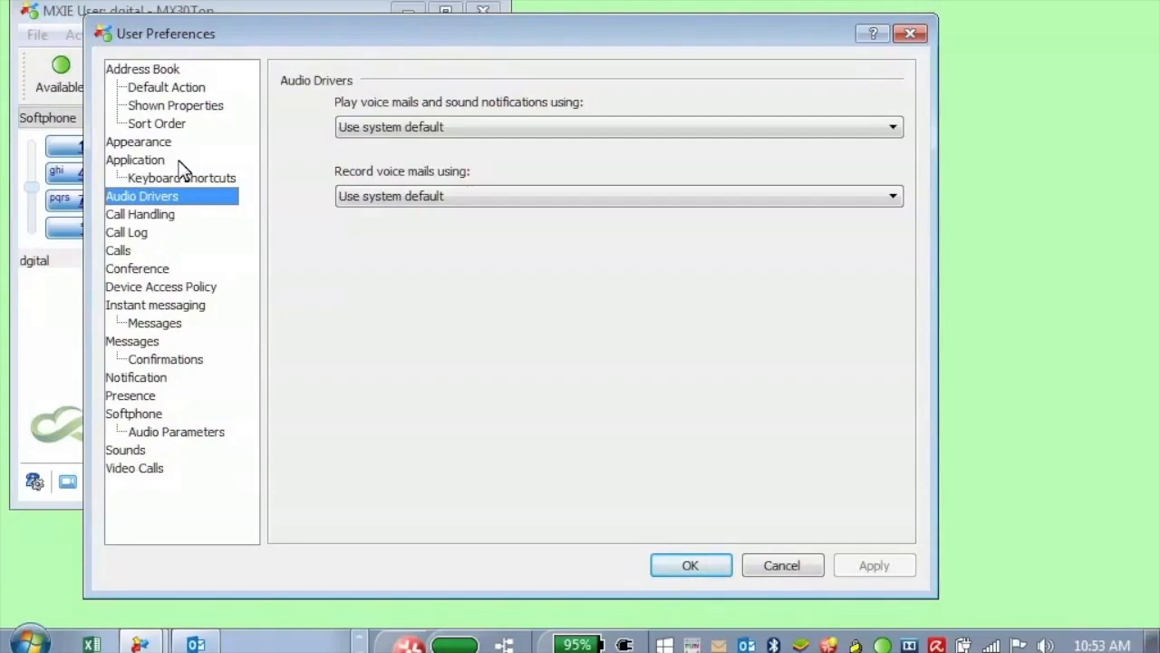
mouse_move(209, 199)
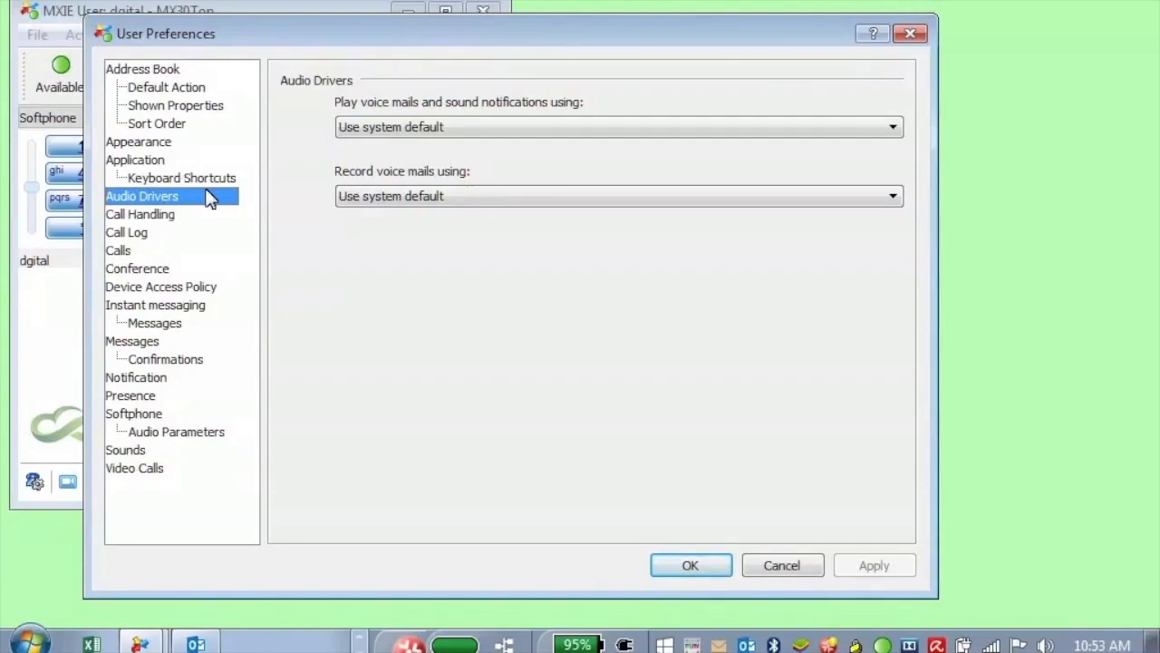
mouse_move(522, 125)
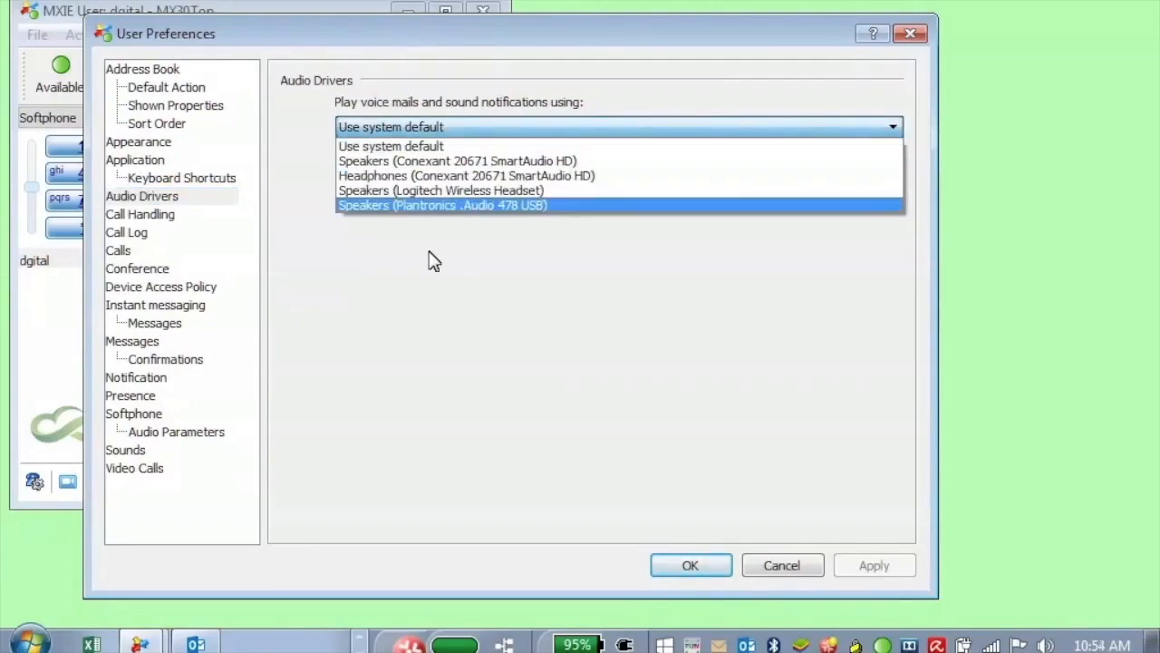
left_click(389, 146)
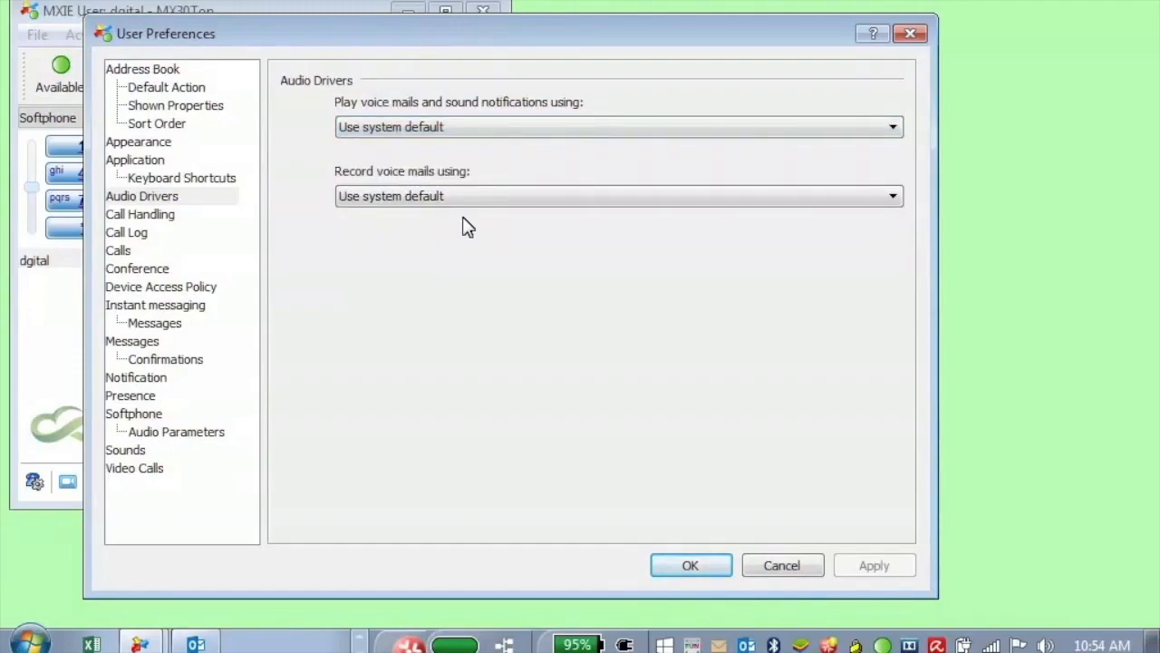
mouse_move(402, 182)
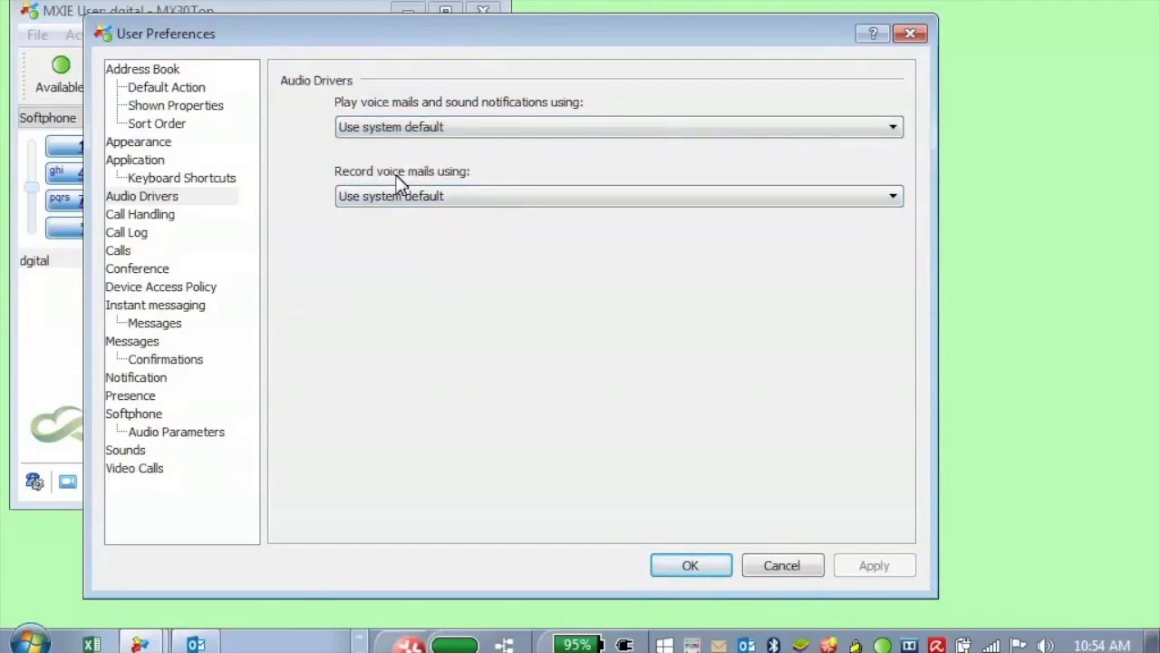
mouse_move(453, 188)
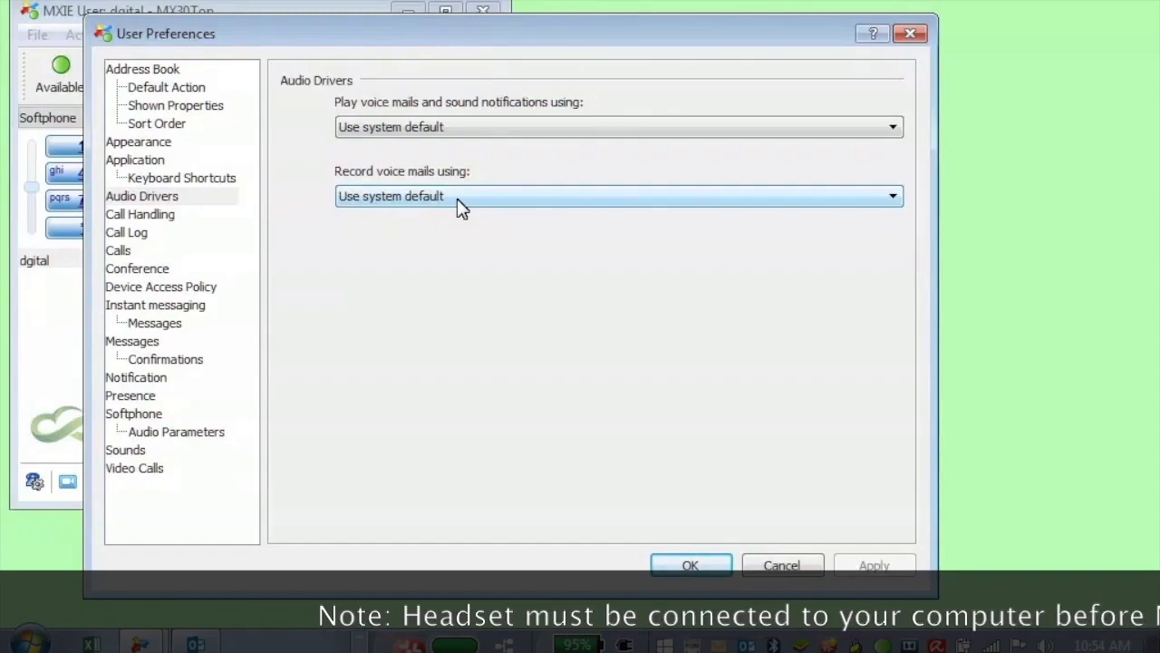
left_click(892, 196)
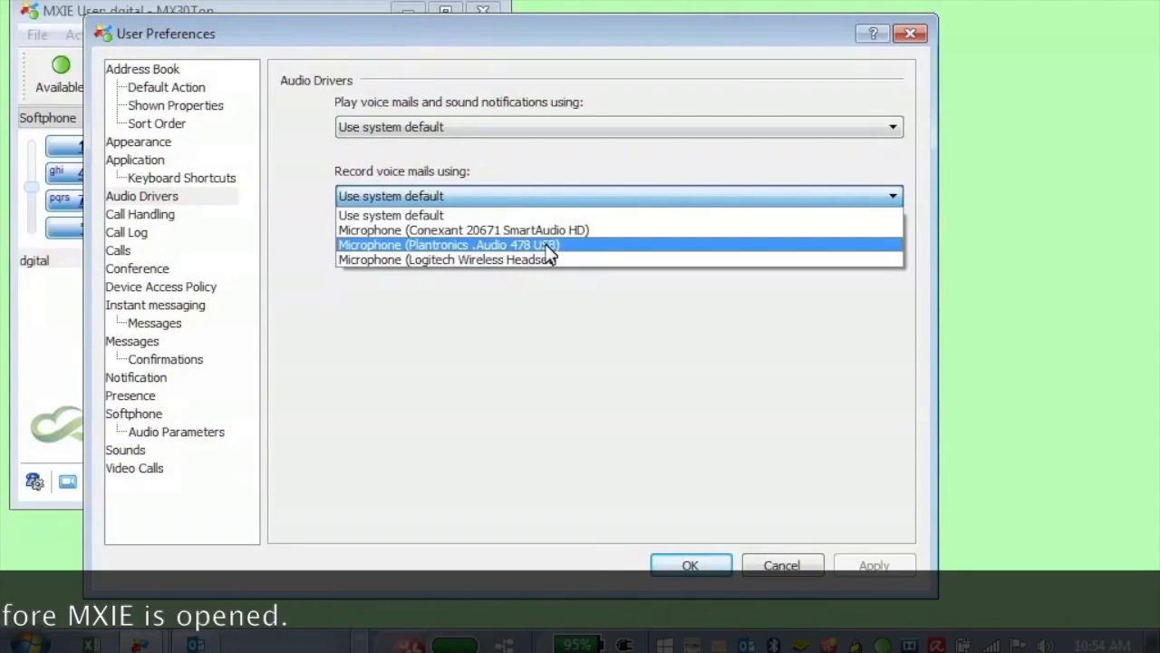
left_click(447, 245)
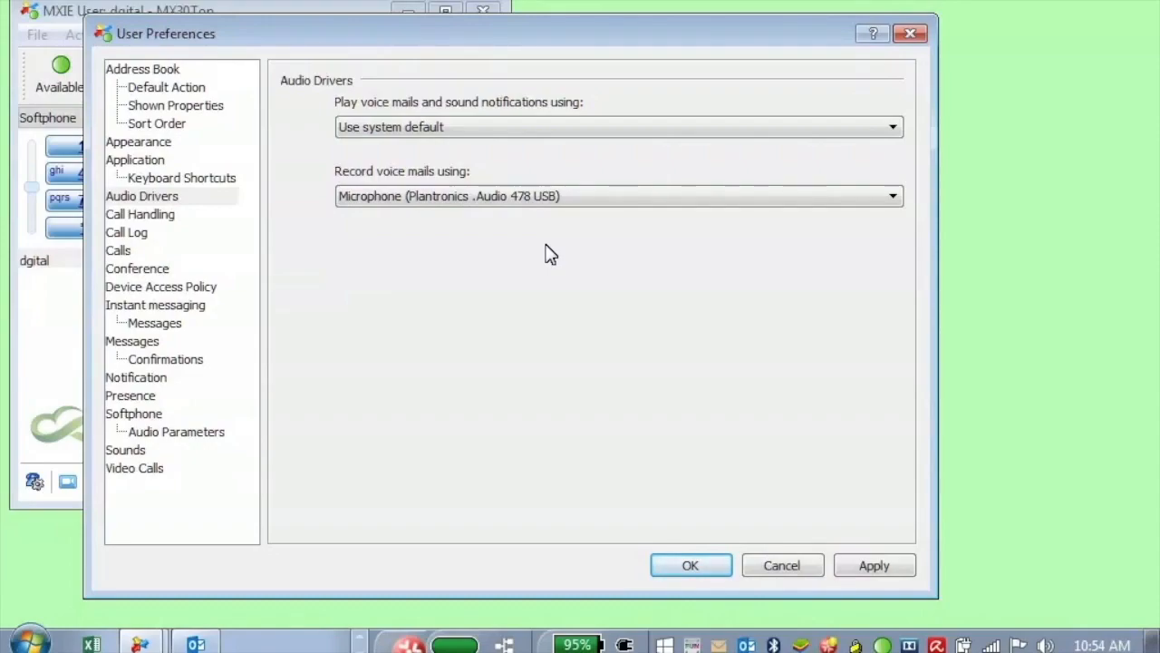
mouse_move(539, 225)
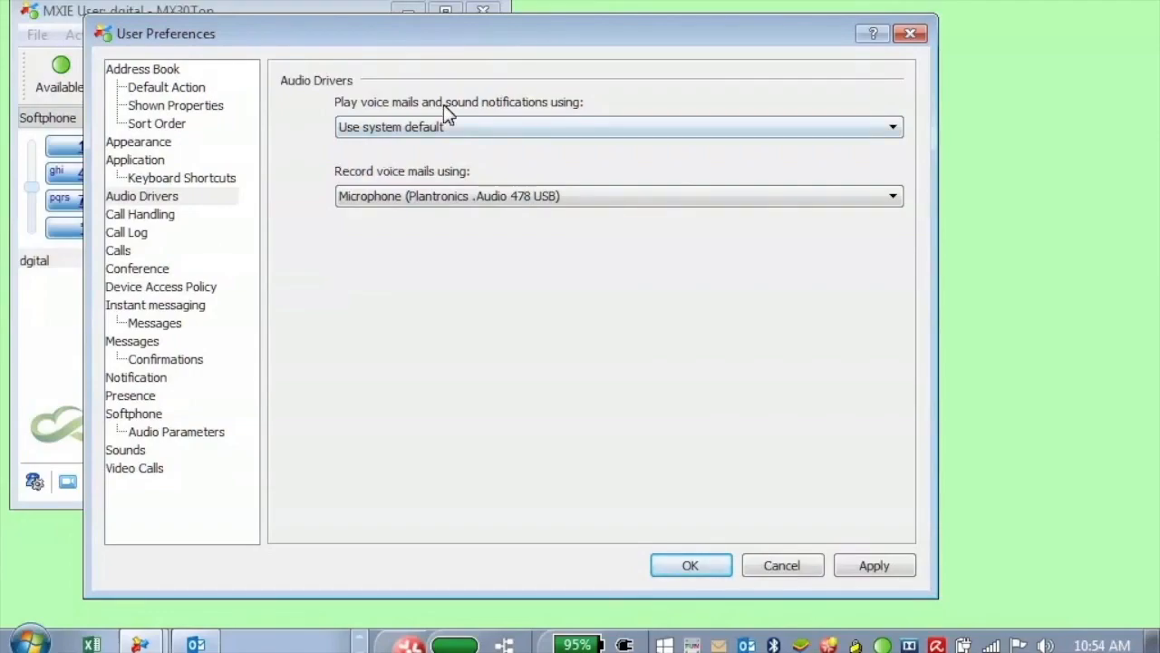
mouse_move(495, 116)
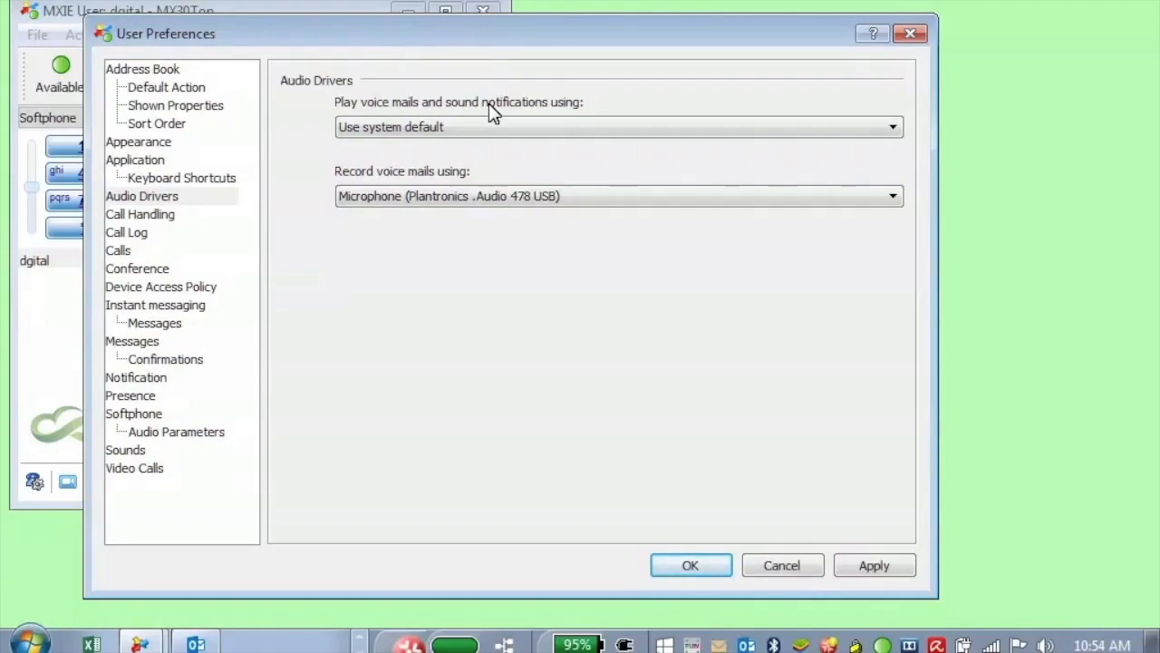
mouse_move(367, 267)
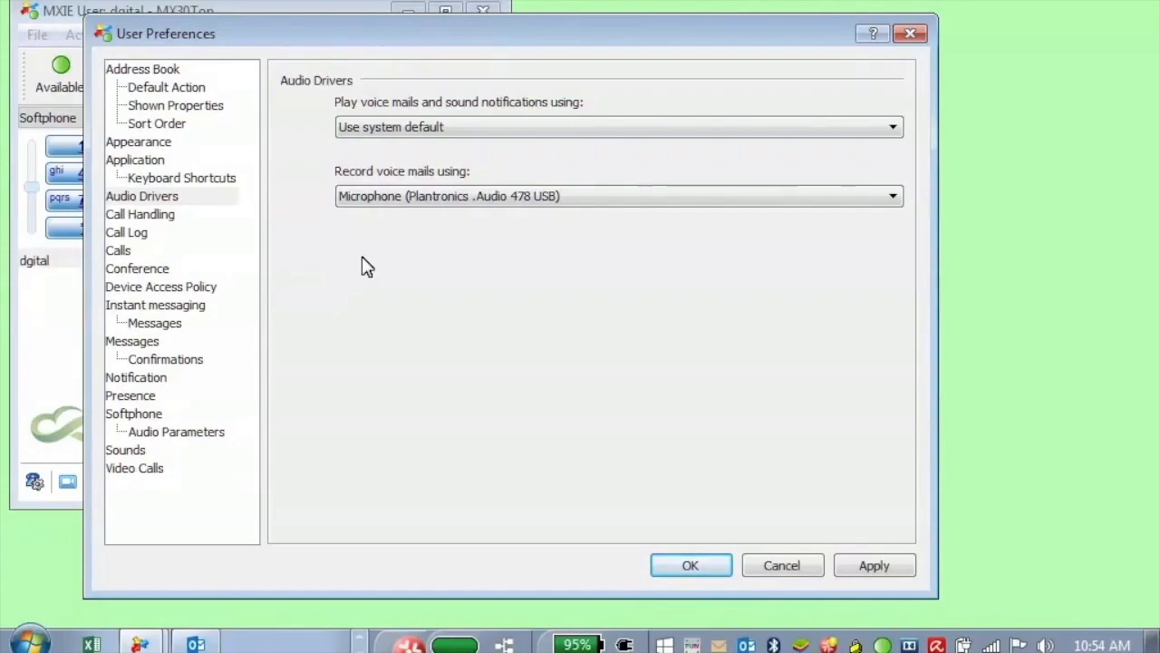
mouse_move(137, 423)
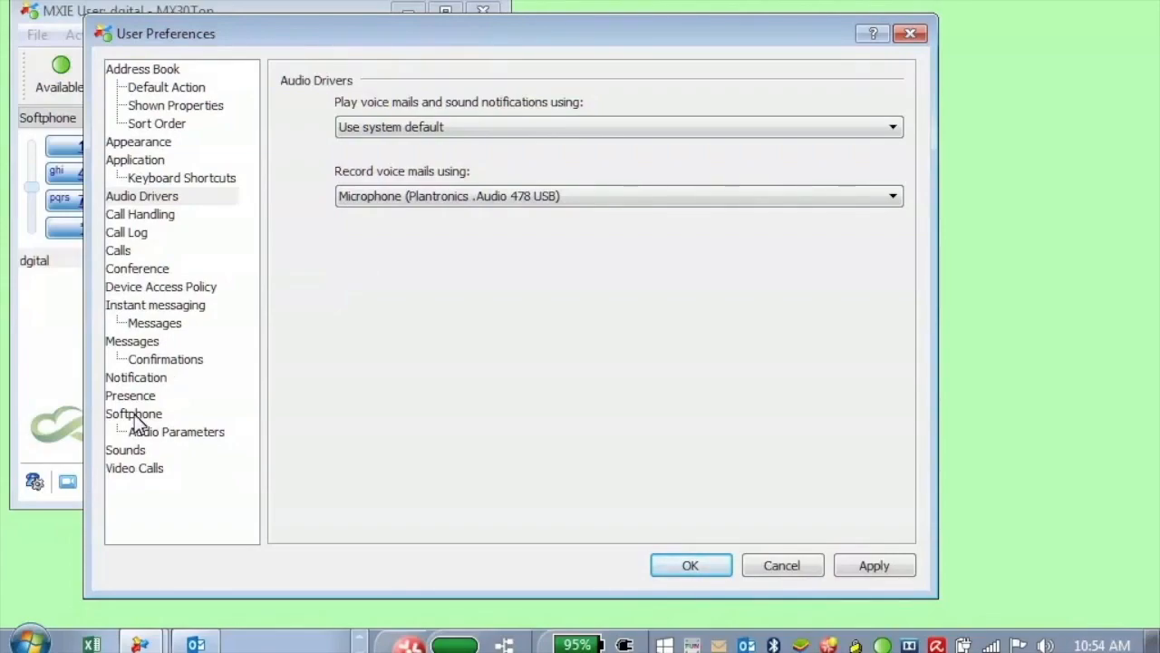
- Show the Softphone page: G.711 u-law codec, auto answer off, SIP ports 5060
left_click(133, 414)
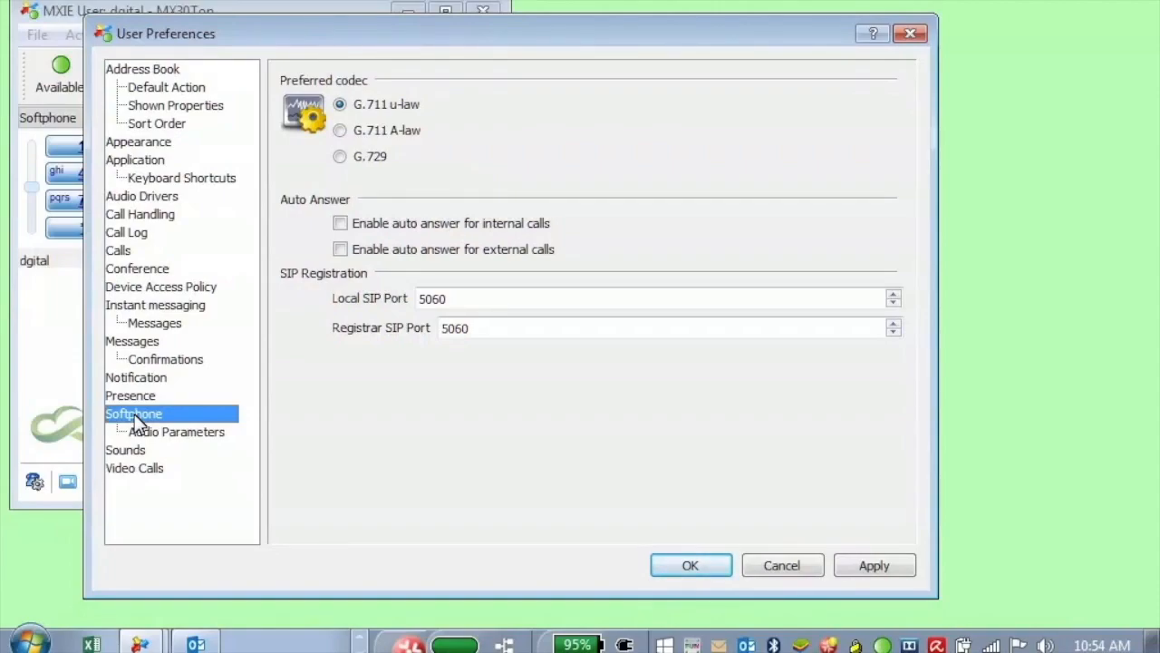
mouse_move(370, 431)
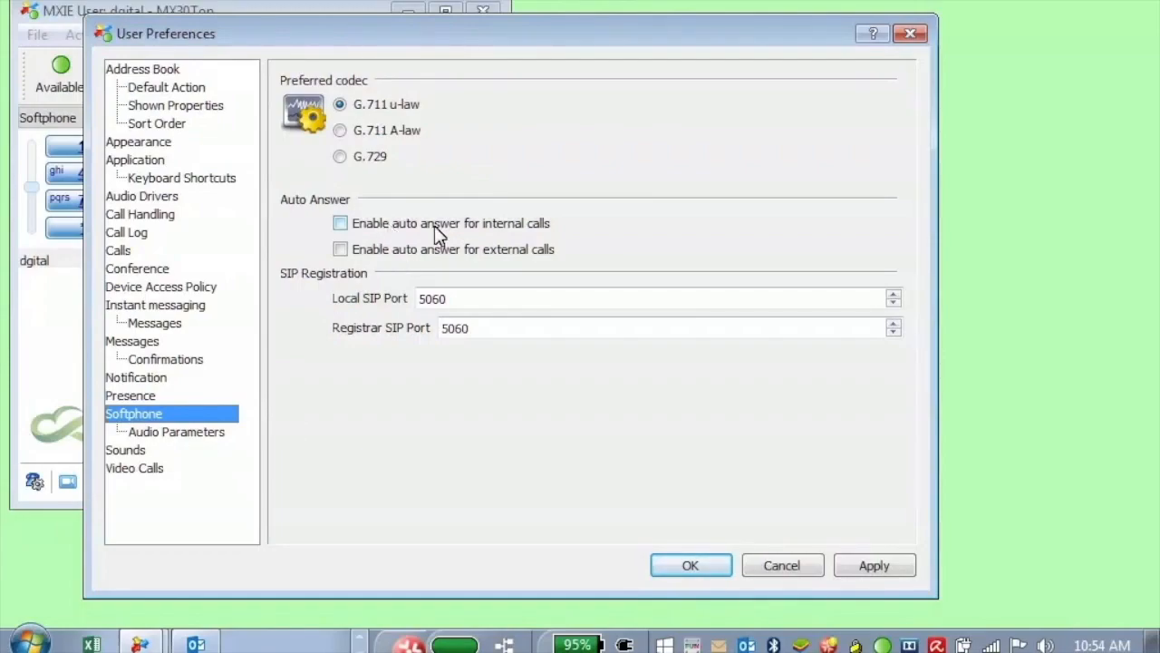
mouse_move(426, 201)
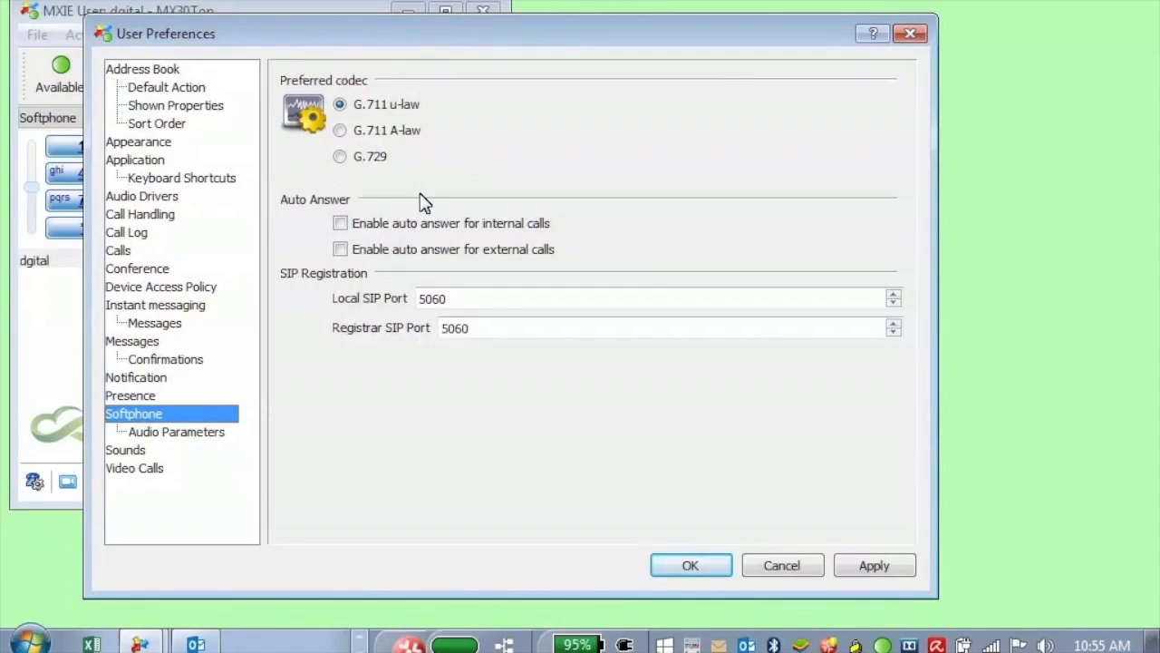
mouse_move(183, 441)
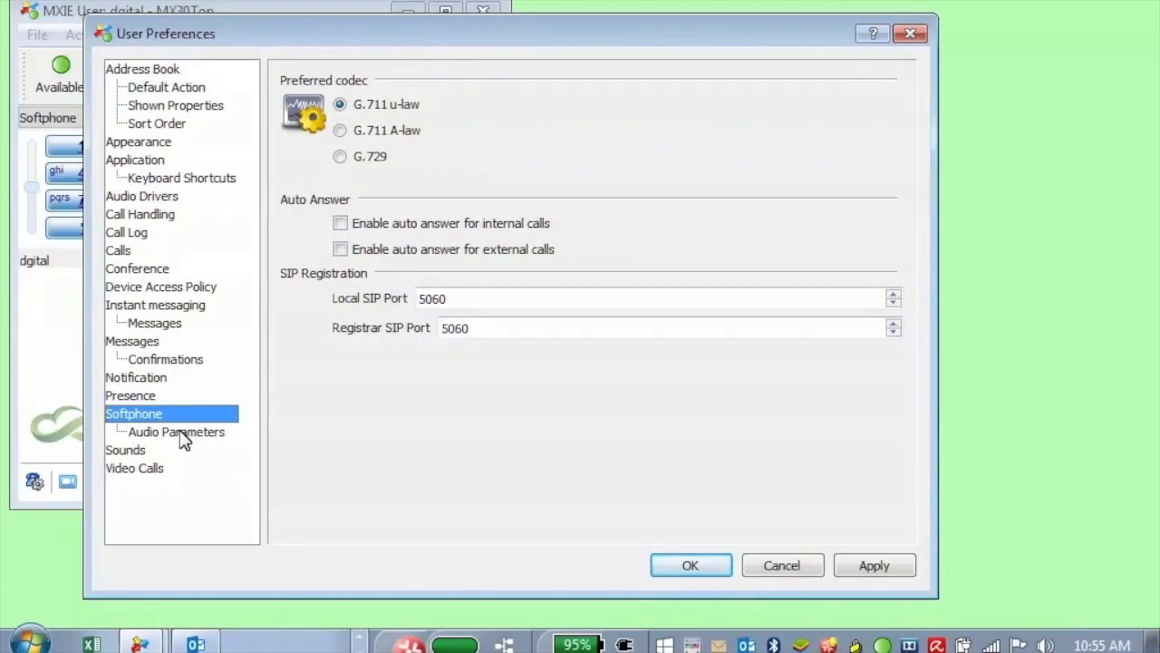
- On Softphone Audio Parameters, route received audio through the Plantronics .Audio 478 USB headset
left_click(176, 431)
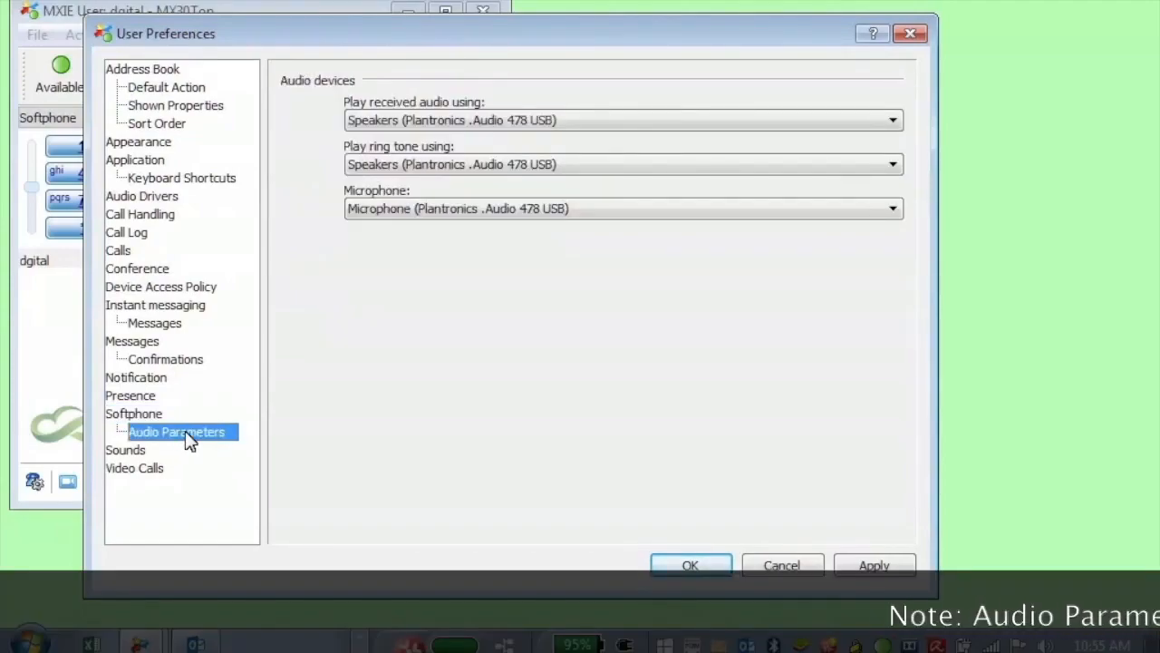
mouse_move(405, 339)
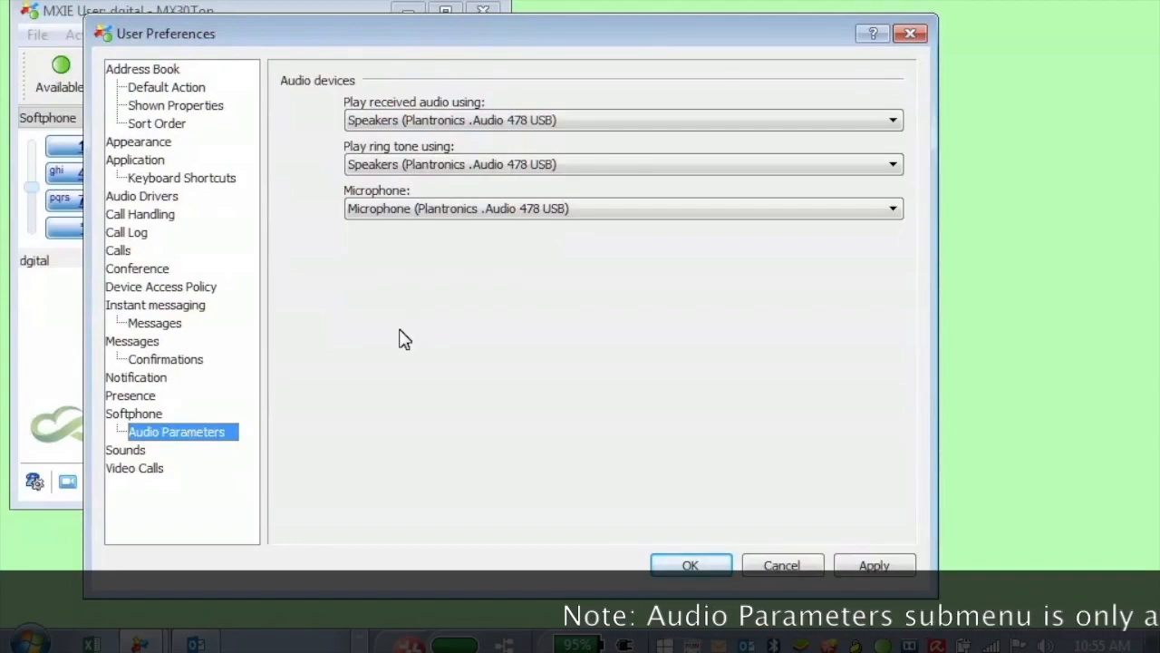
mouse_move(406, 111)
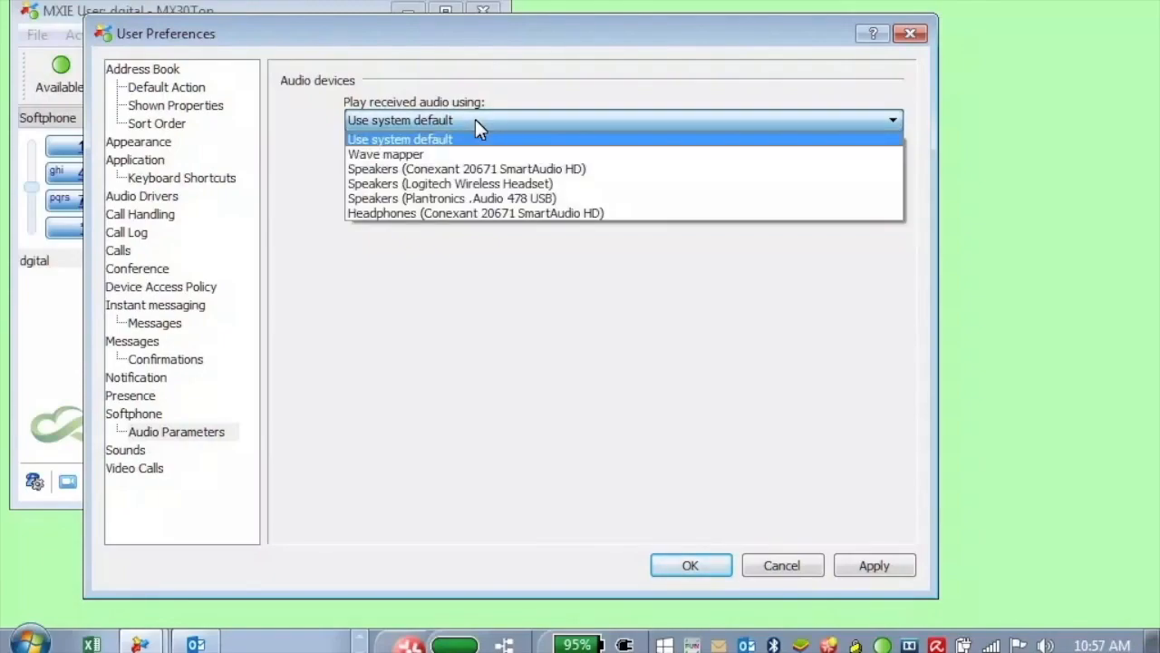
mouse_move(471, 138)
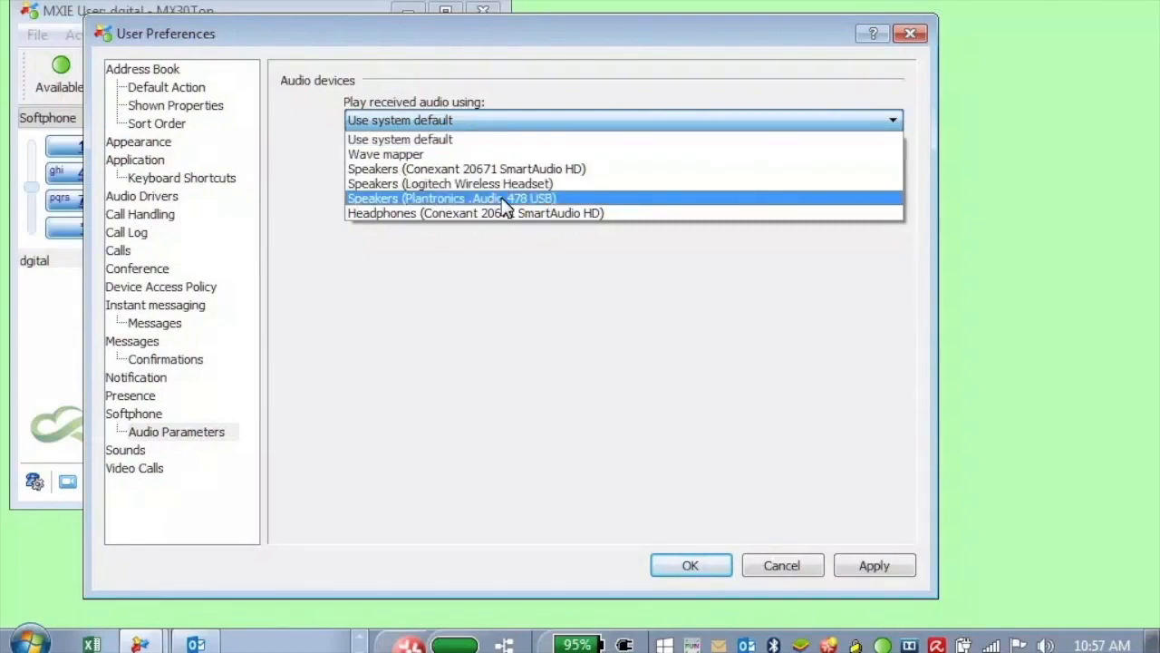
left_click(452, 198)
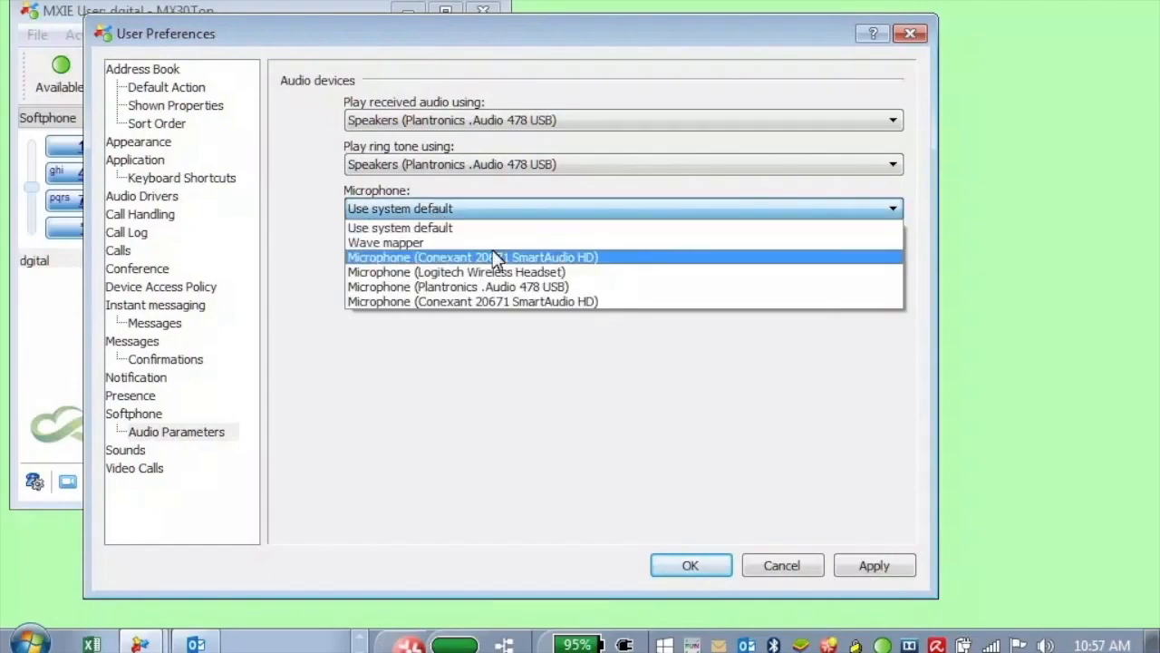
left_click(458, 286)
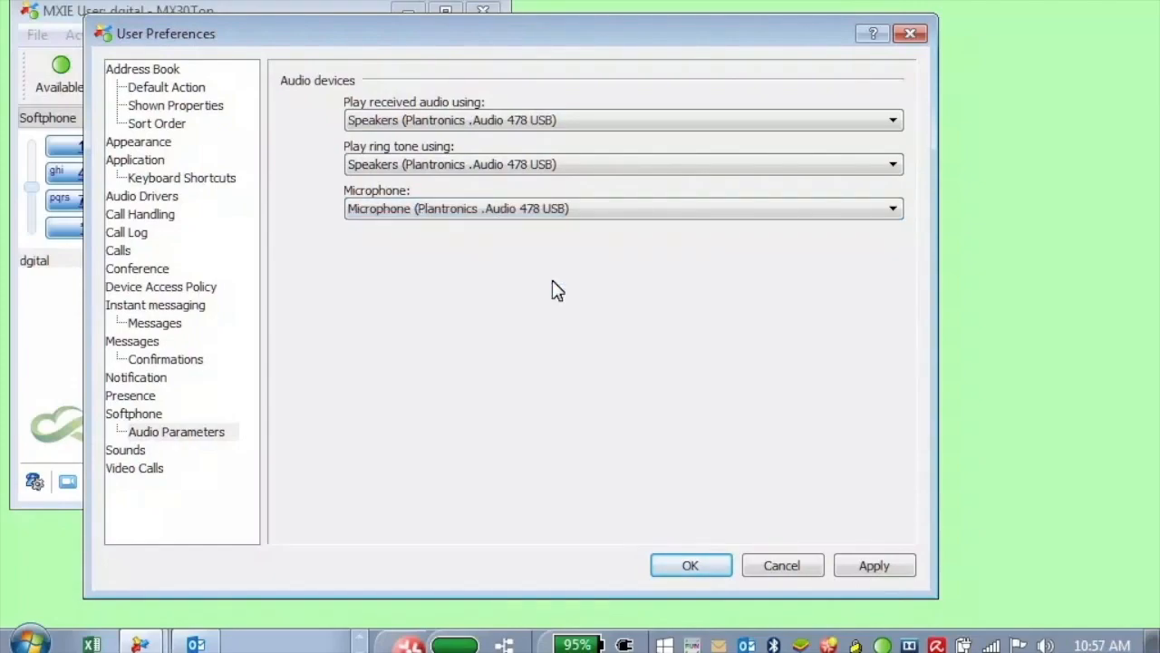
mouse_move(526, 281)
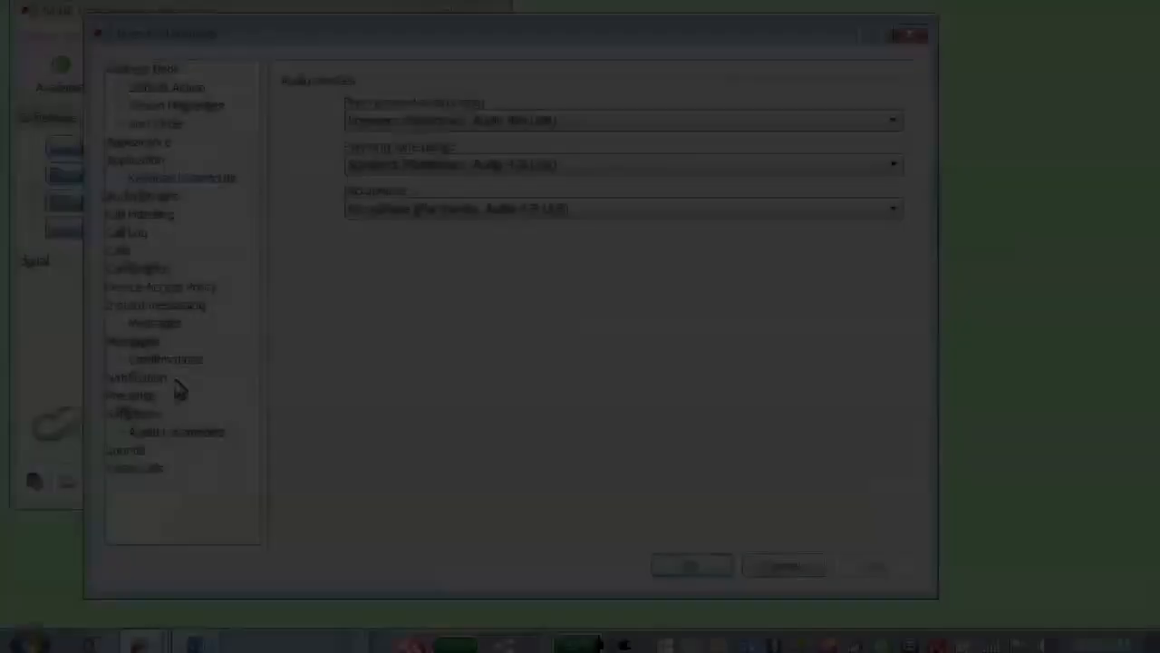
- Review the unchanged Presence settings, then bring up the Notification preferences page
left_click(130, 395)
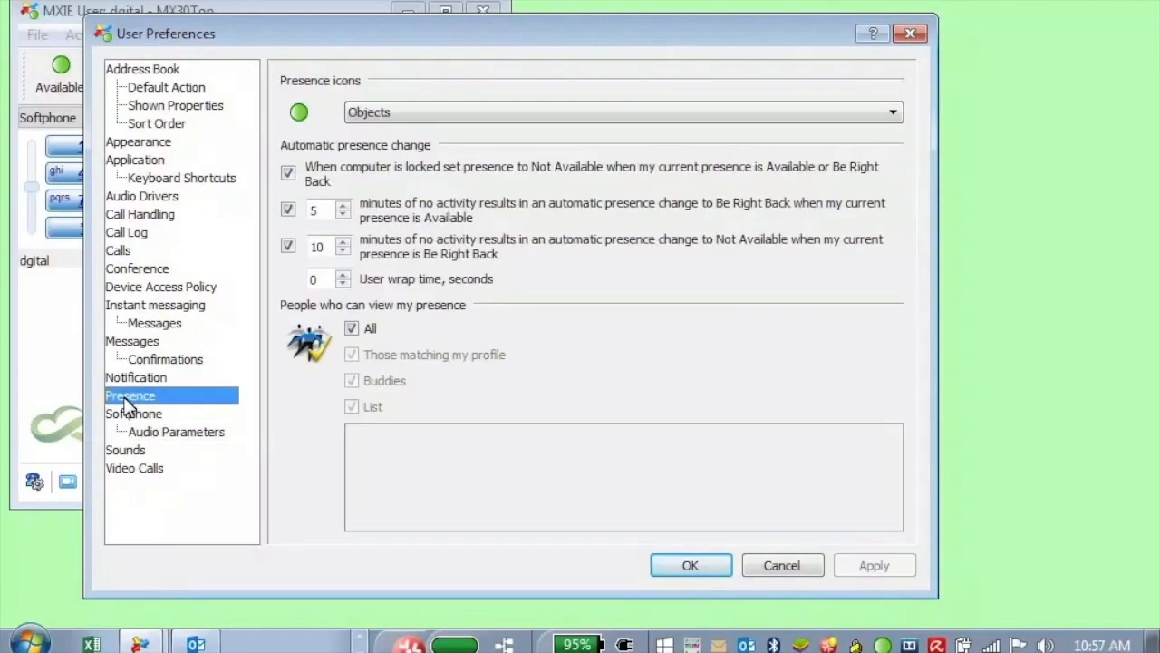
mouse_move(390, 193)
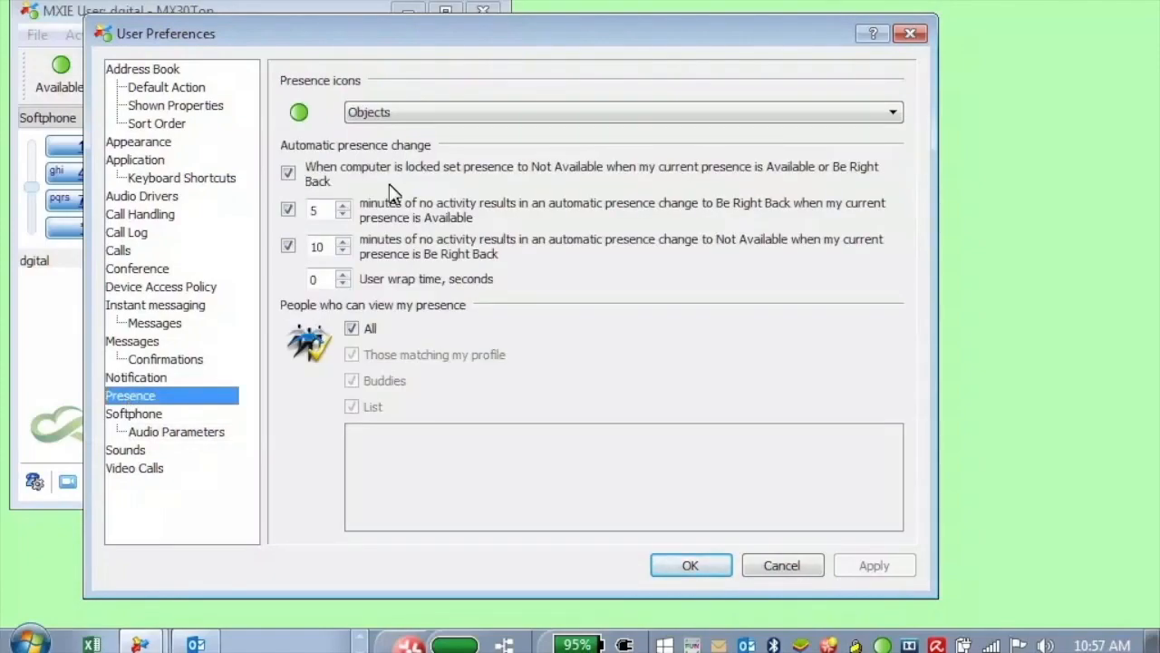
mouse_move(353, 186)
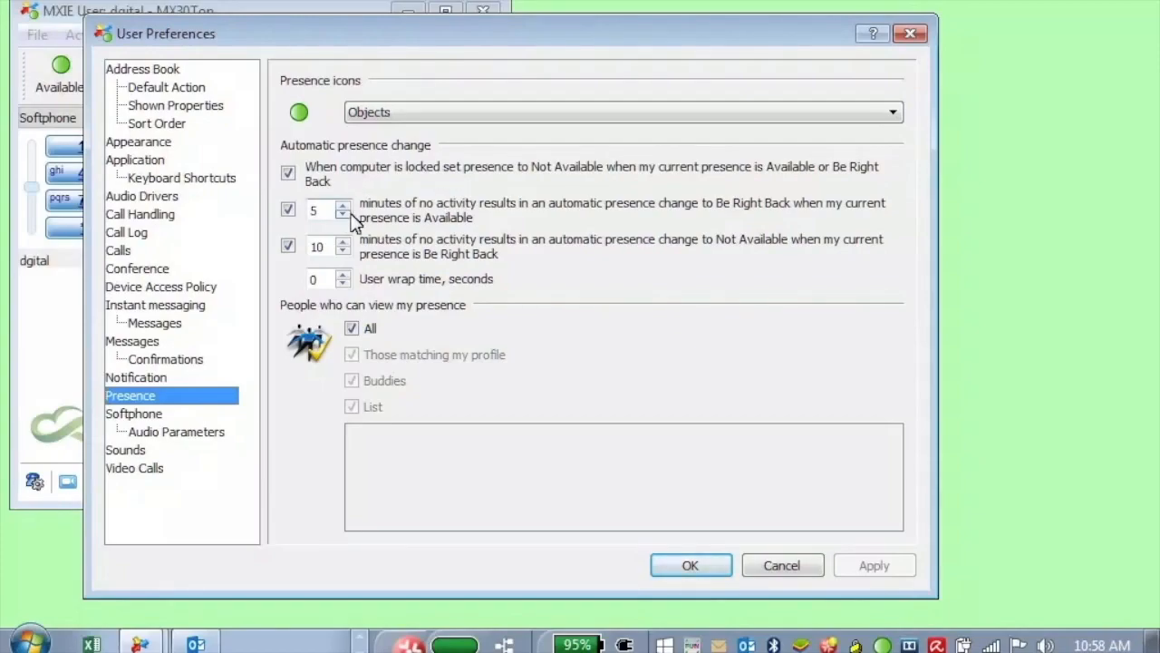
mouse_move(451, 215)
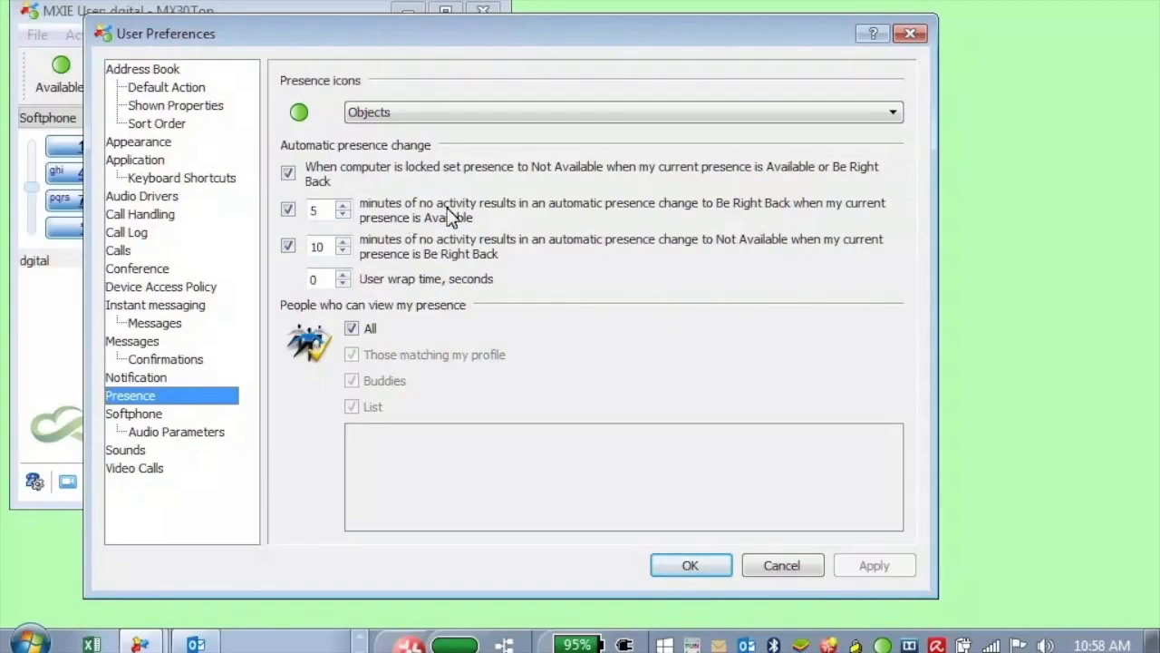
left_click(318, 210)
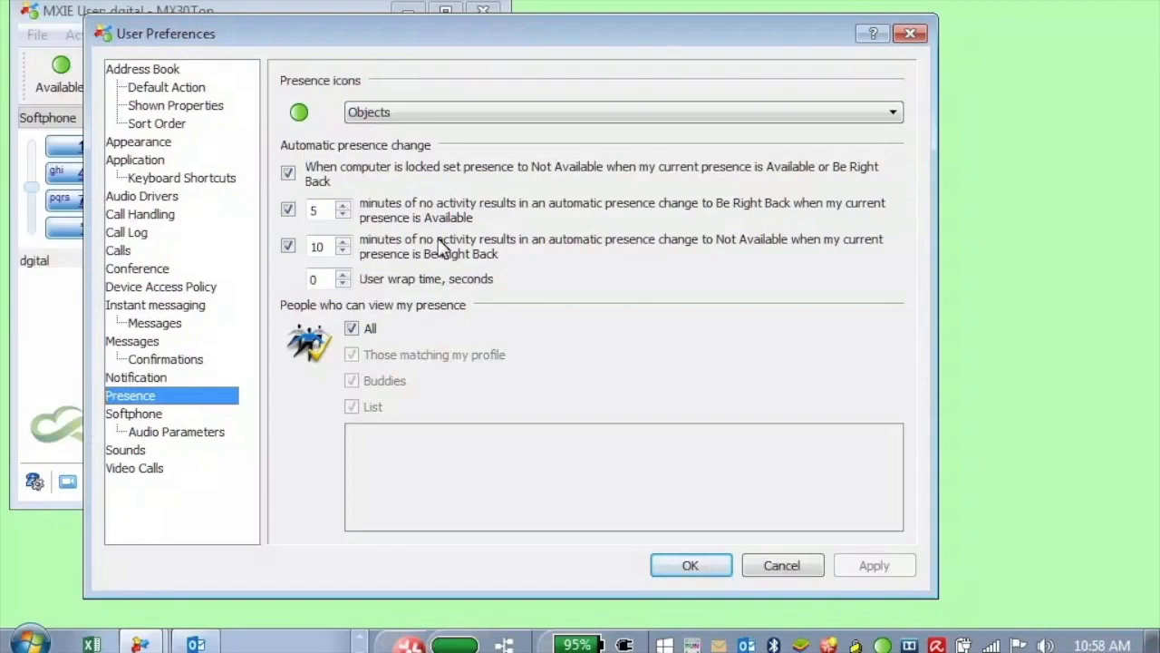
mouse_move(673, 257)
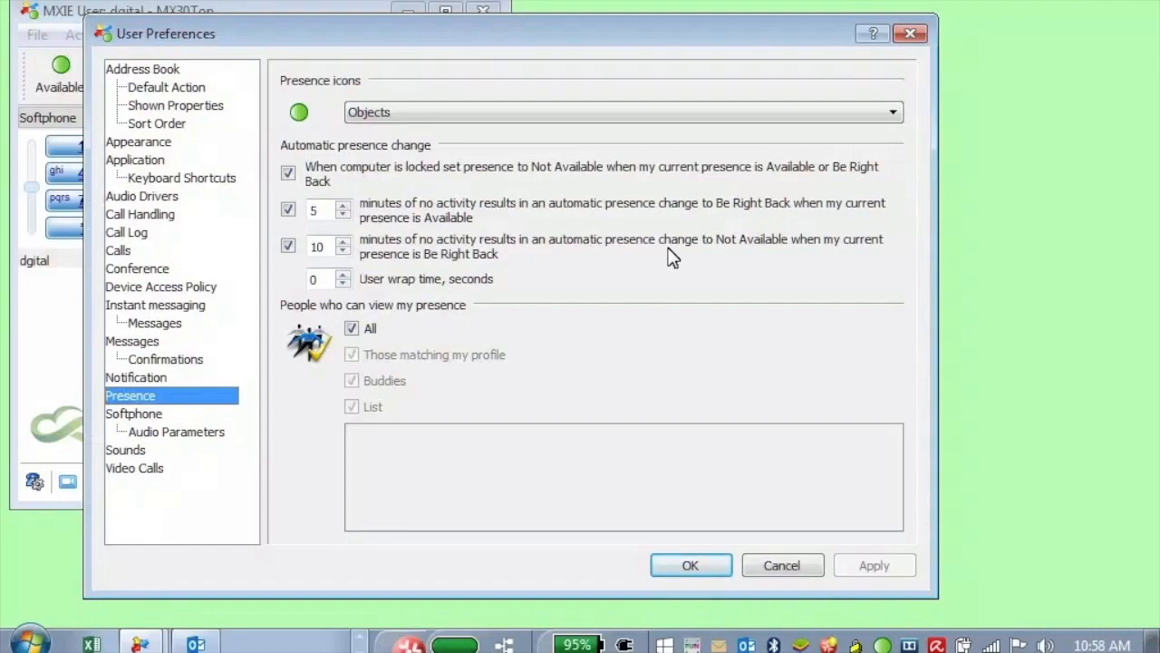
mouse_move(311, 224)
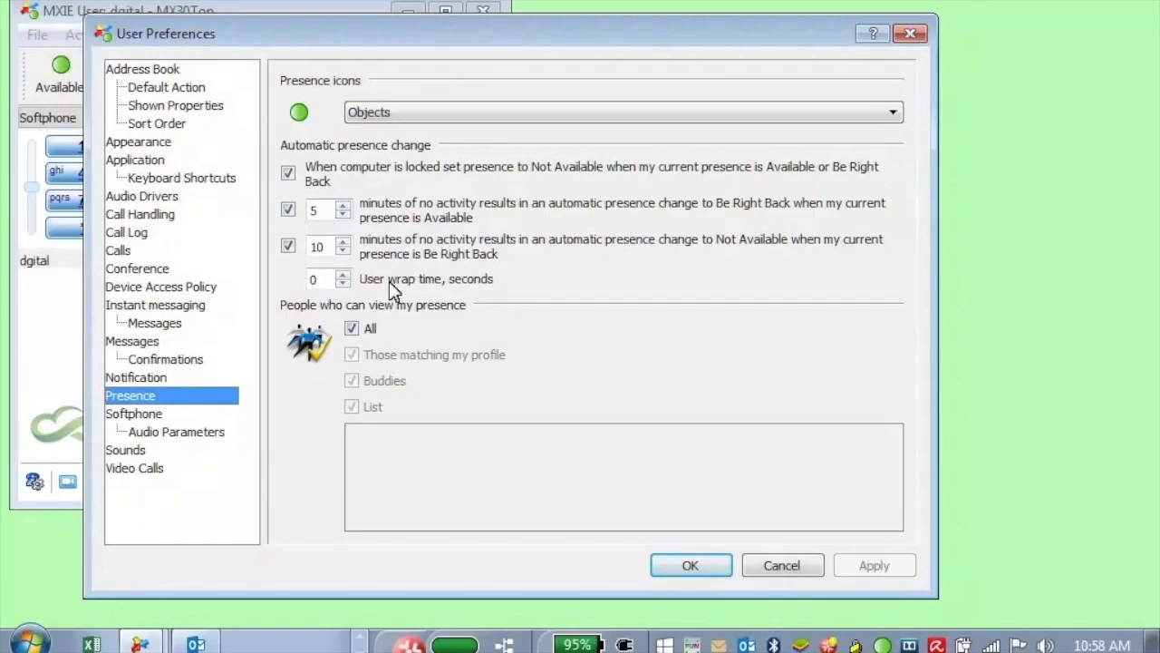
mouse_move(380, 288)
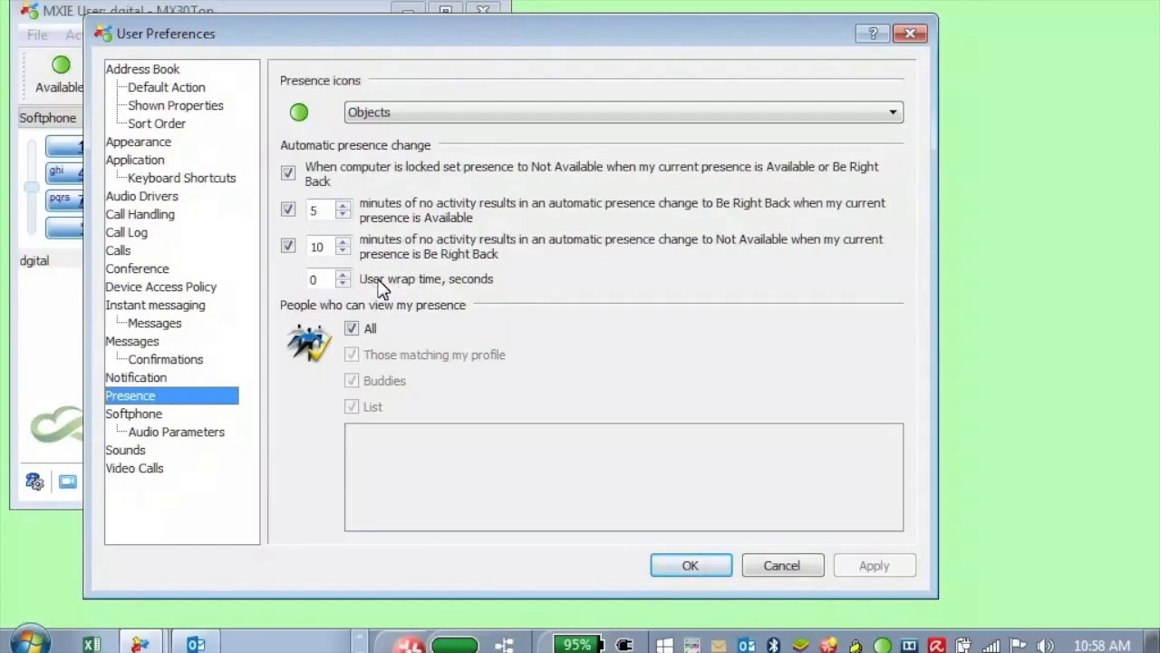
mouse_move(381, 307)
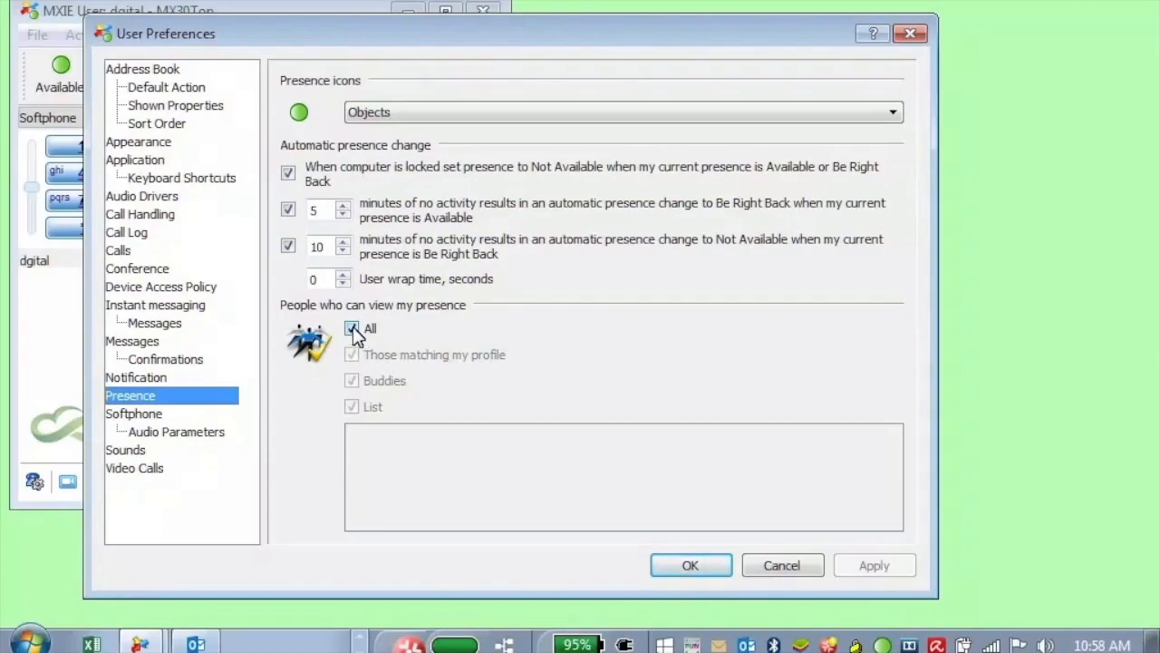
left_click(352, 328)
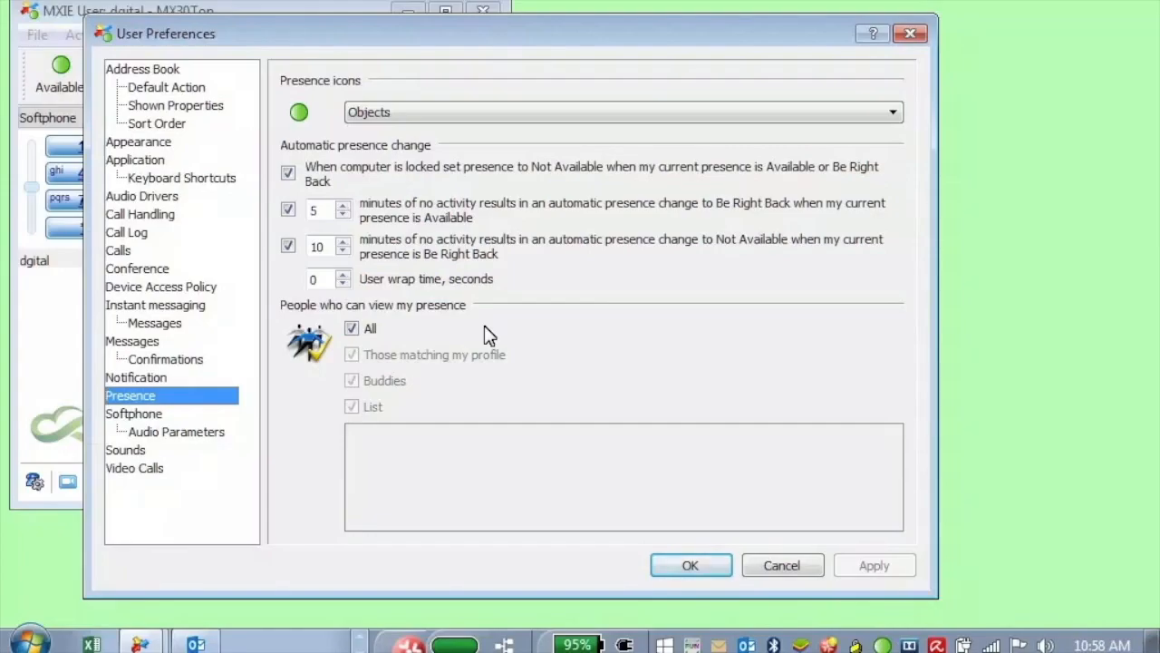
left_click(136, 378)
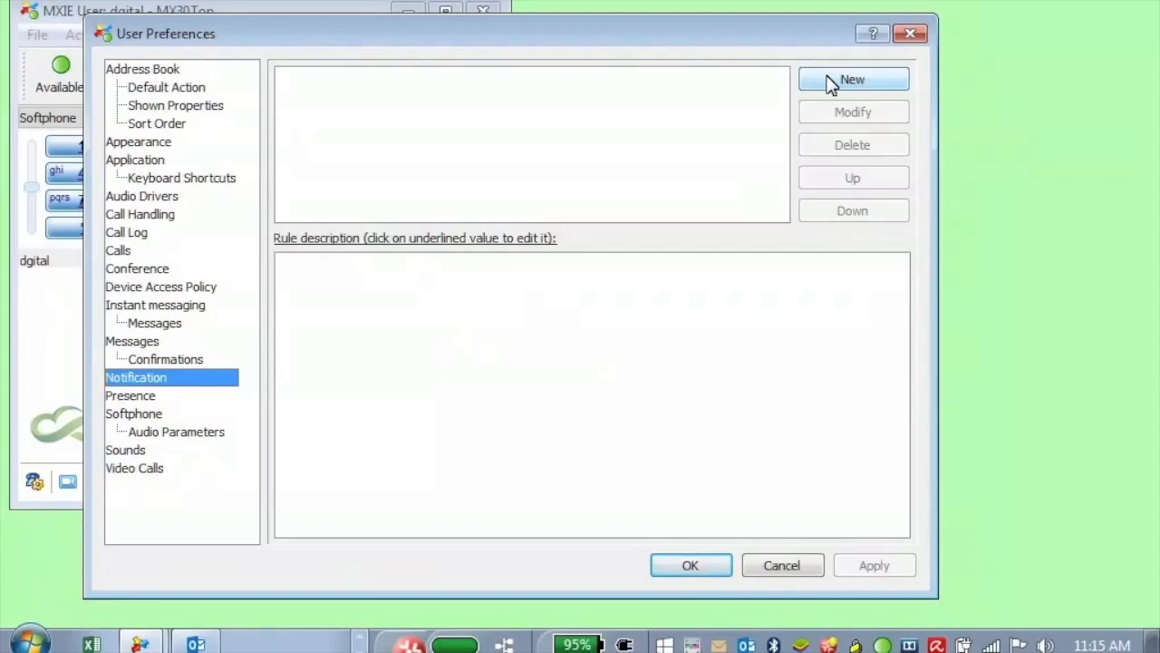
mouse_move(868, 93)
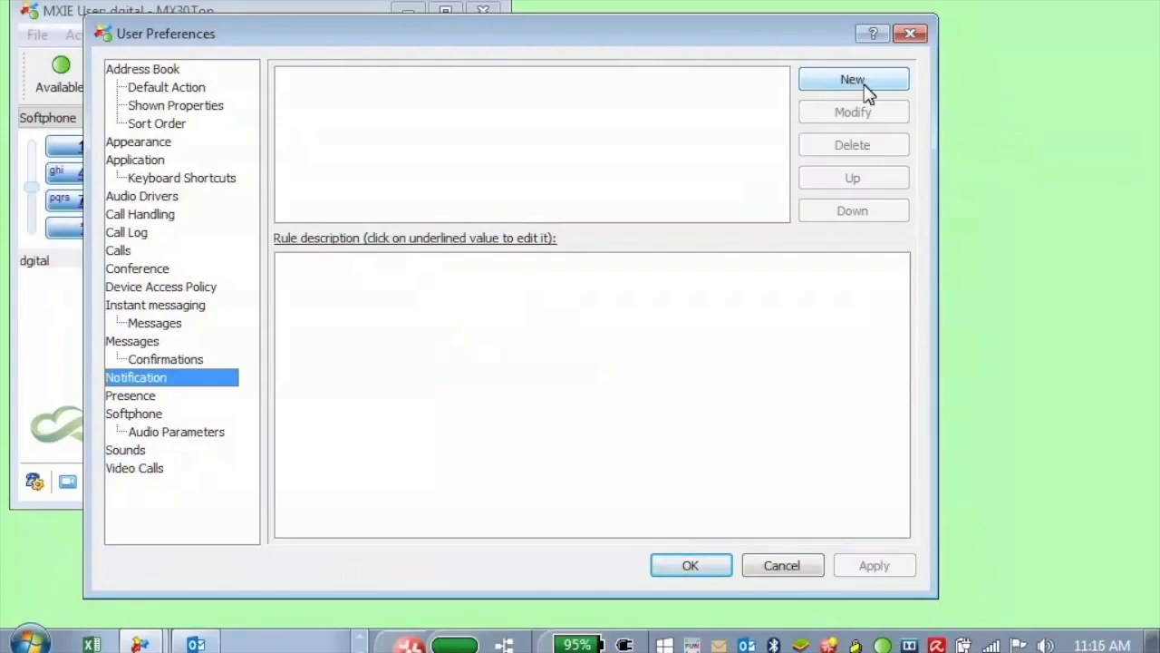
mouse_move(464, 269)
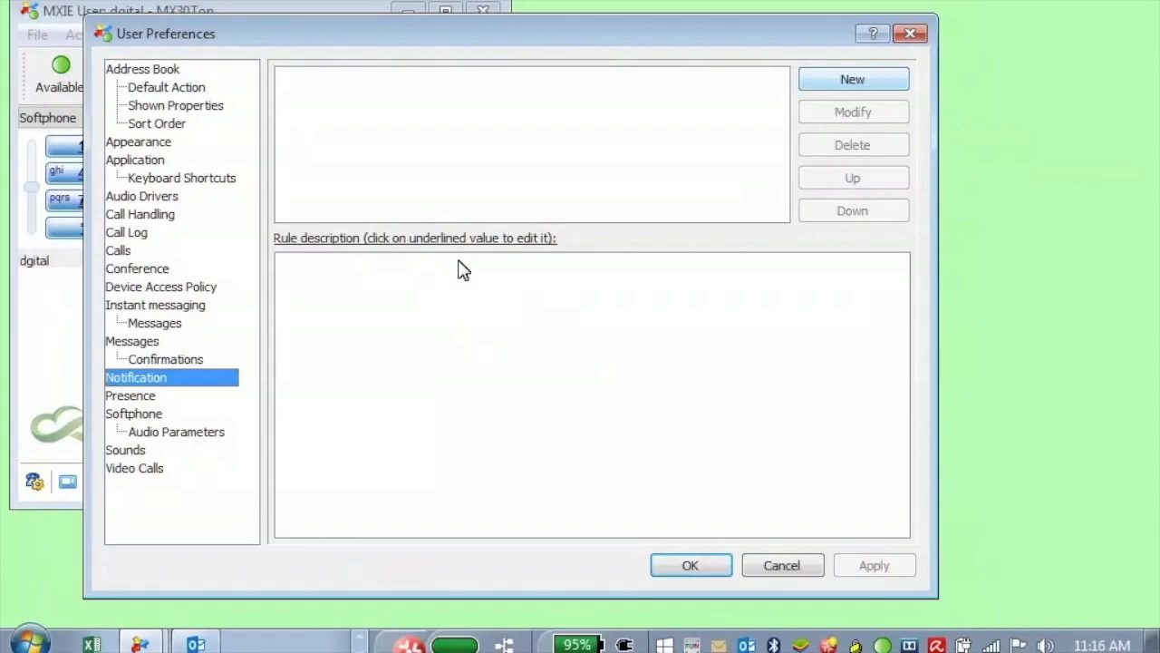
- Create a new notification rule, defaulting to 'New rule1'
left_click(851, 79)
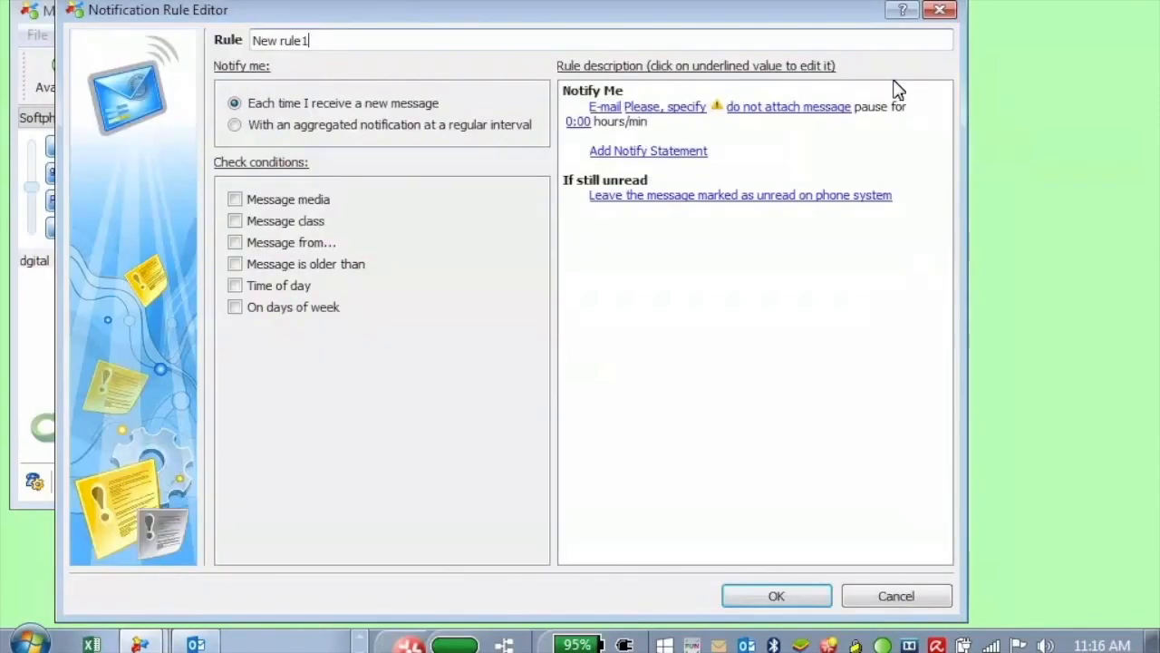
- Rename the notification rule to 'VM to EMail'
triple_click(281, 40)
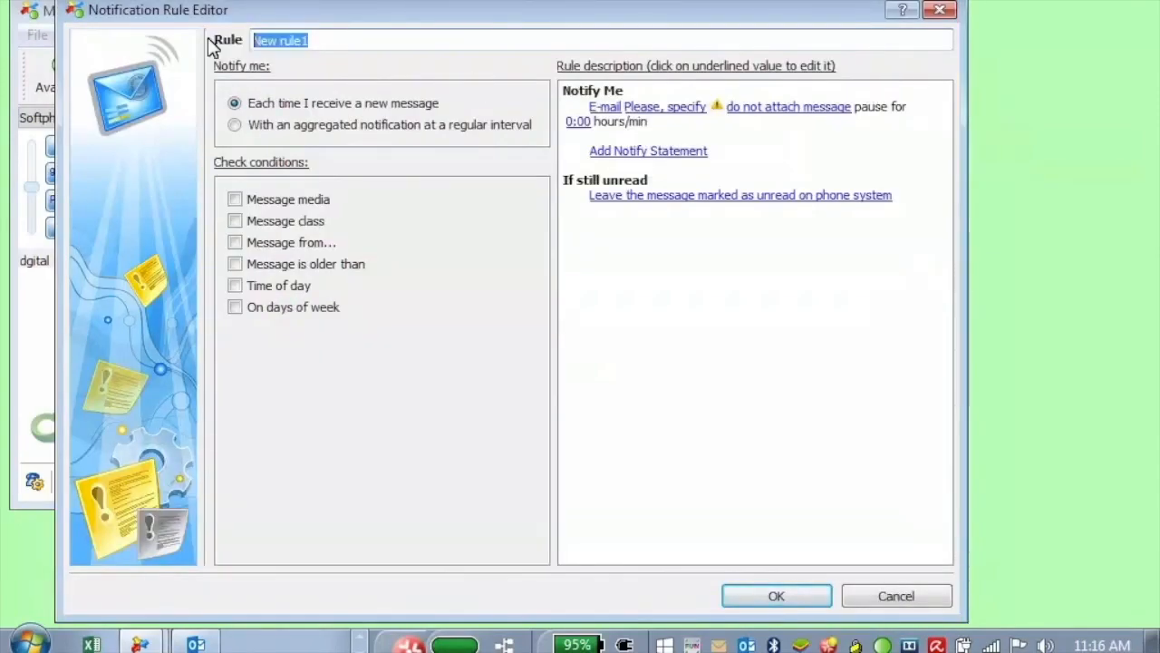
type("VM to")
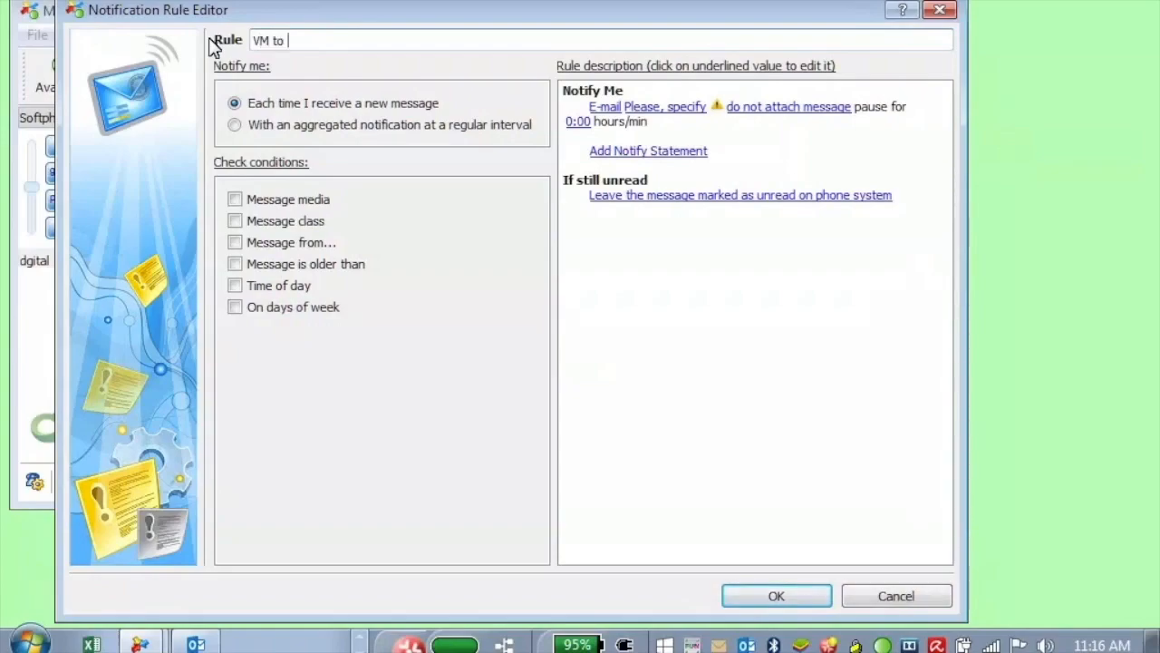
type("EMail")
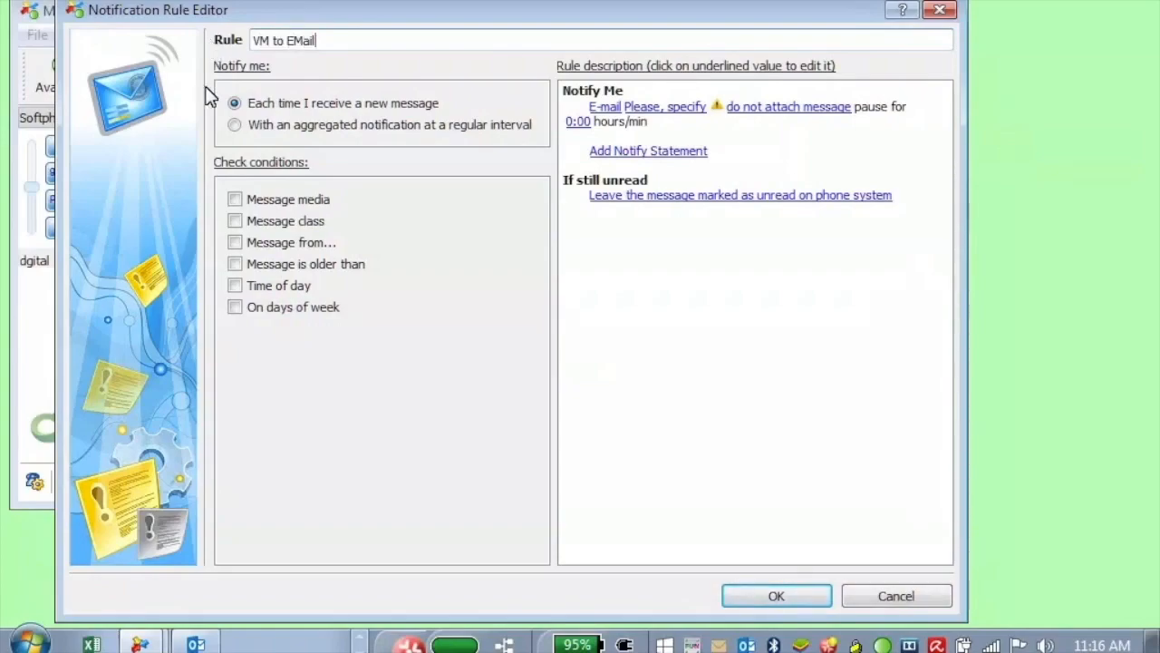
mouse_move(381, 114)
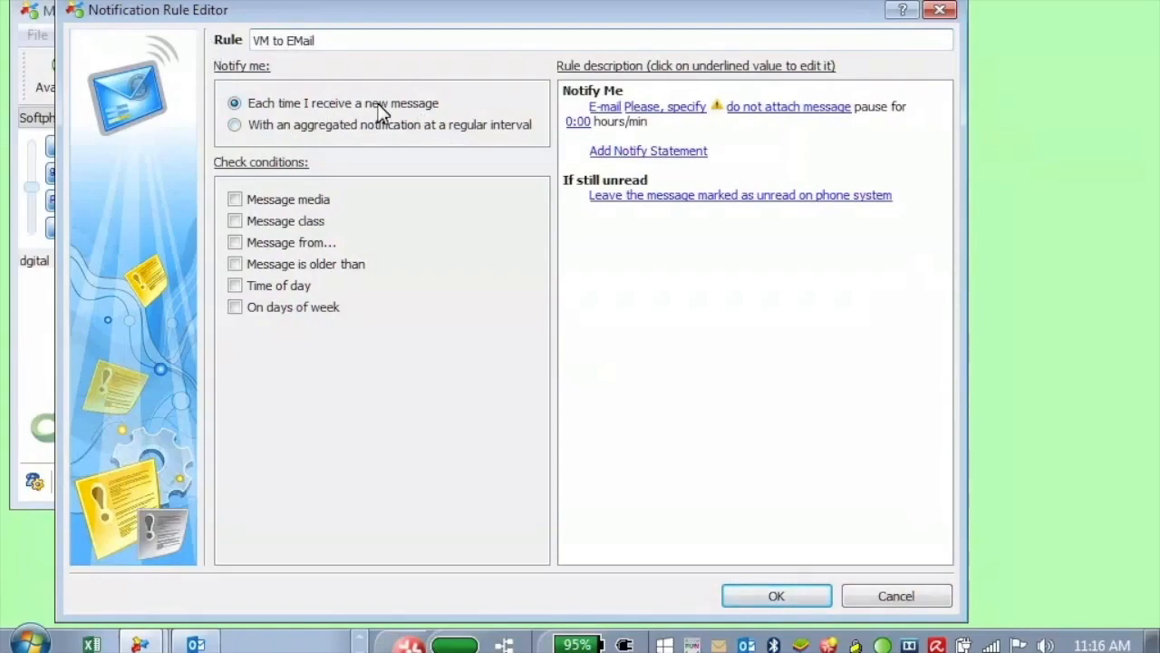
mouse_move(644, 122)
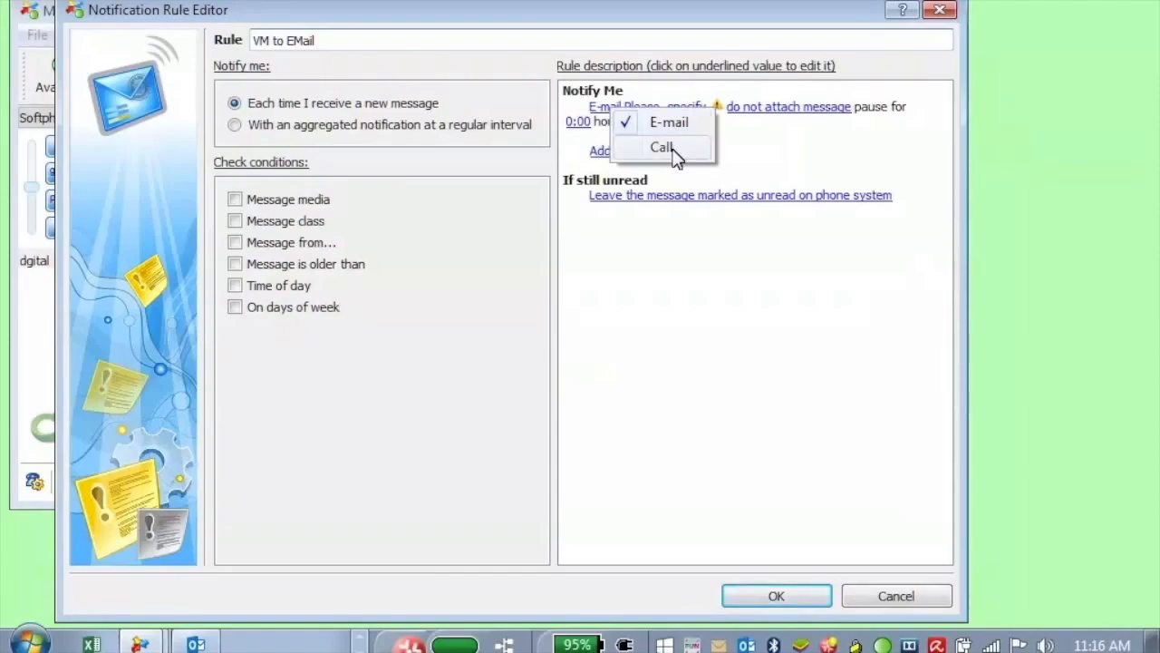
left_click(669, 123)
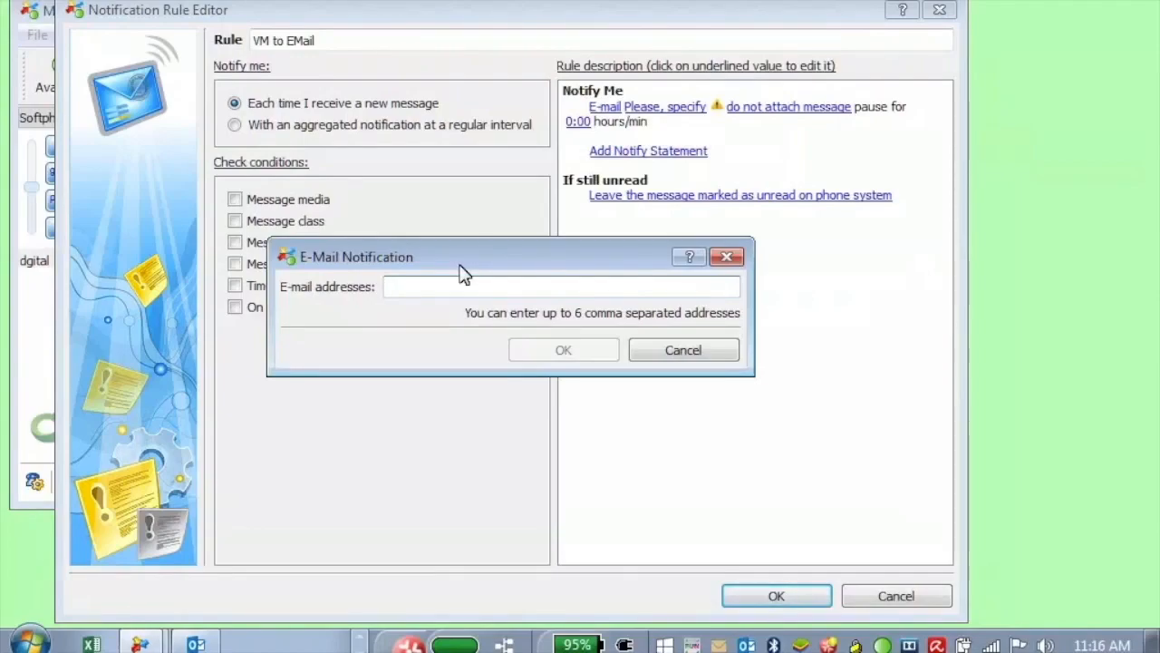
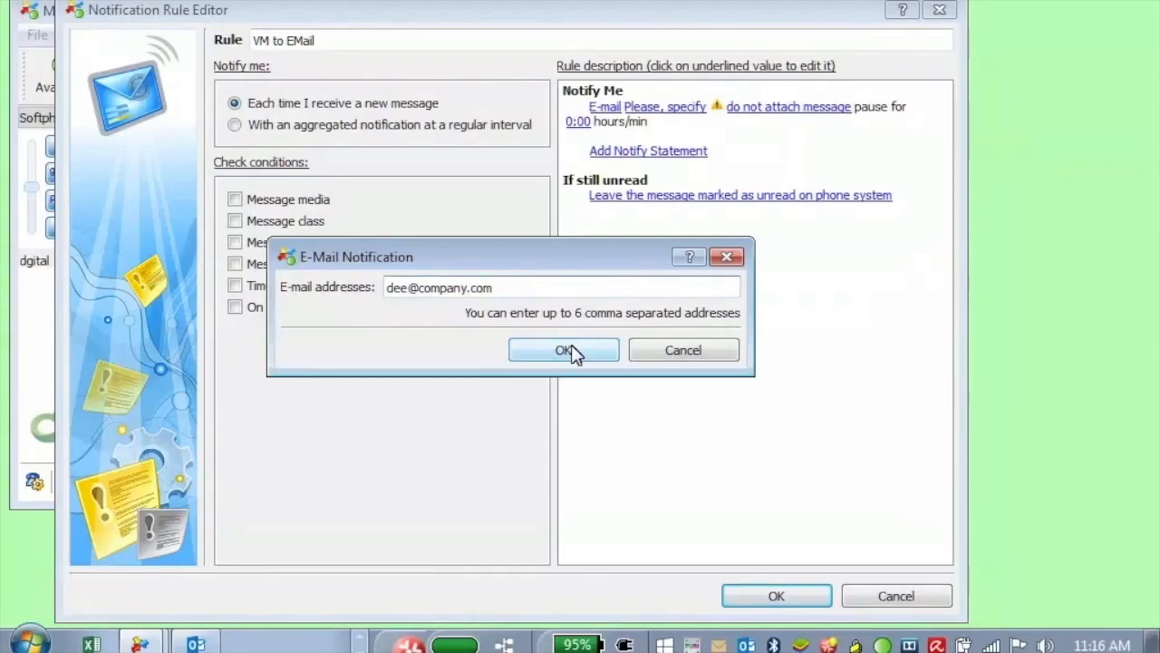
left_click(563, 350)
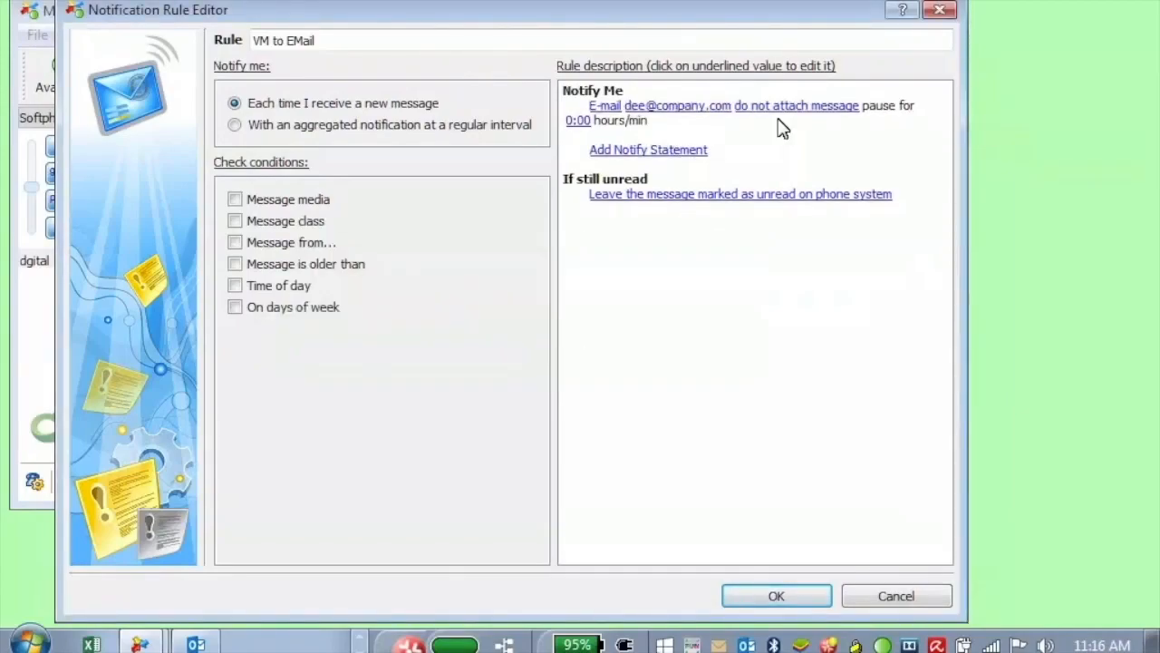
- Set the rule to attach the message, and review the still-unread options unchanged
left_click(797, 105)
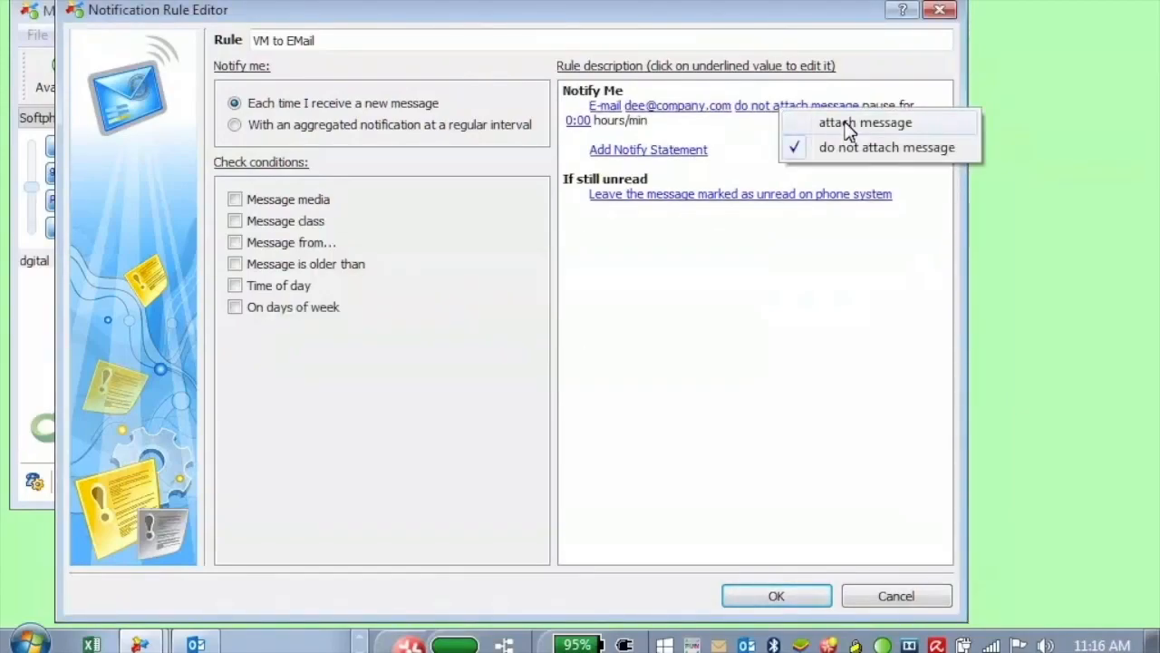
left_click(865, 122)
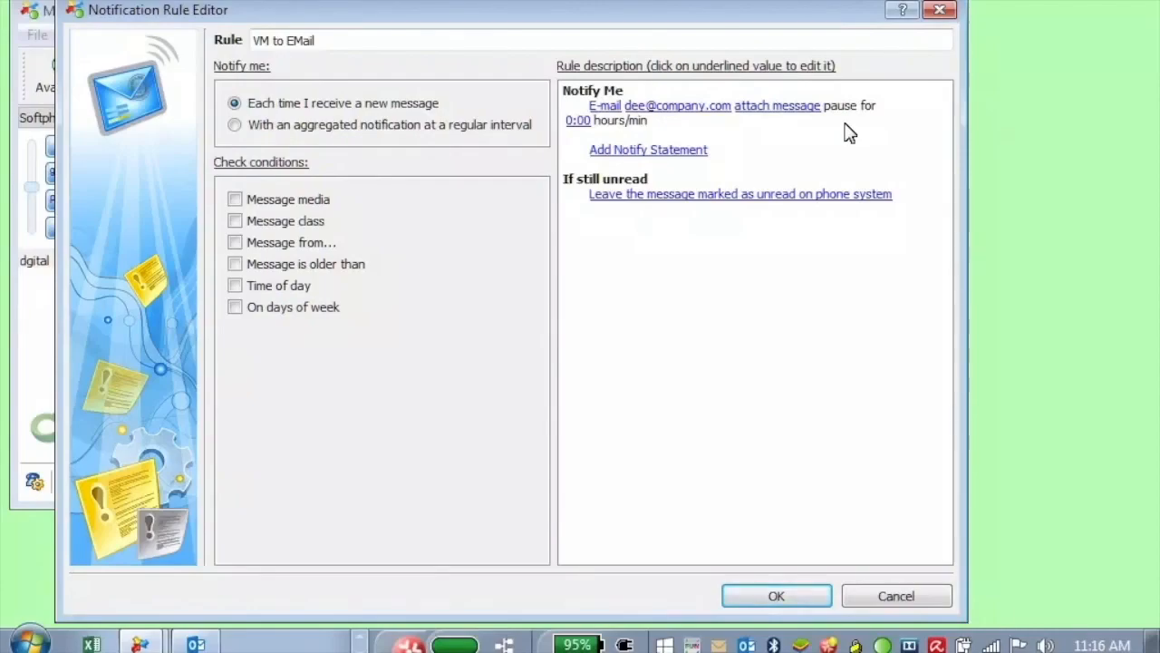
mouse_move(801, 147)
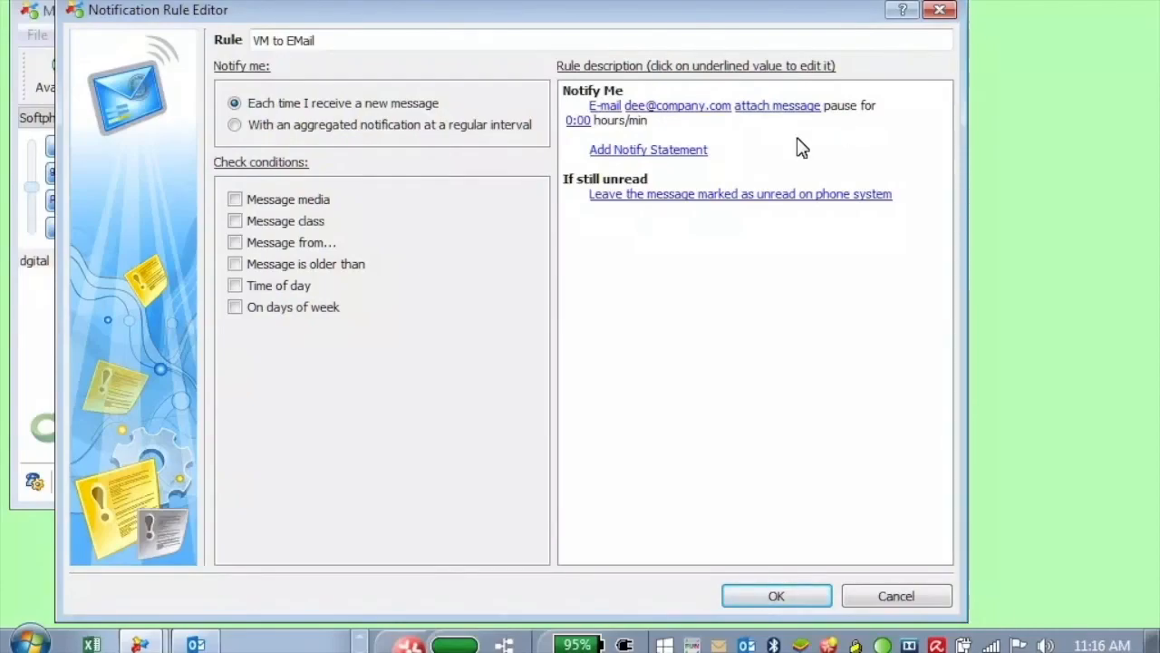
mouse_move(628, 204)
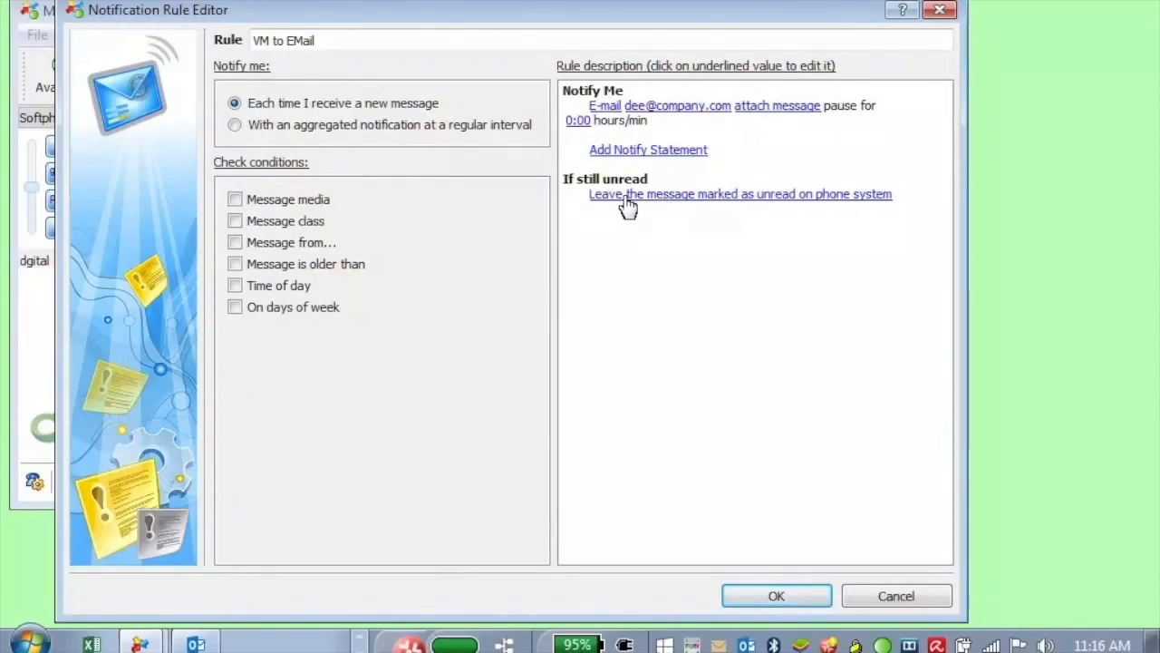
mouse_move(671, 207)
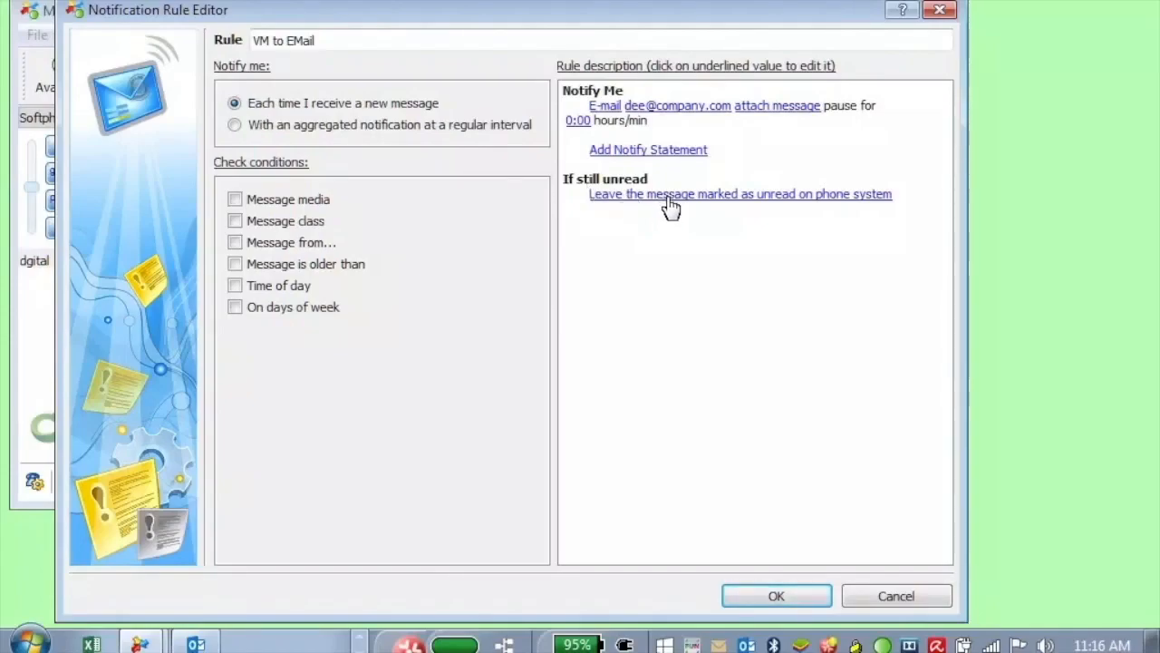
left_click(739, 194)
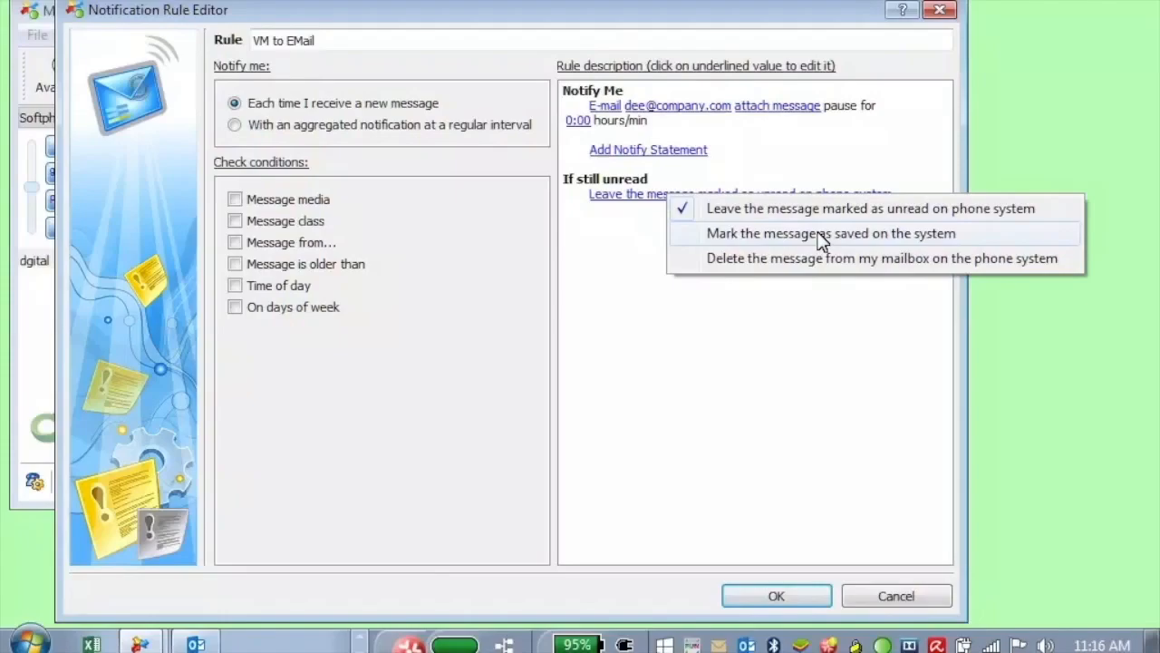
mouse_move(911, 245)
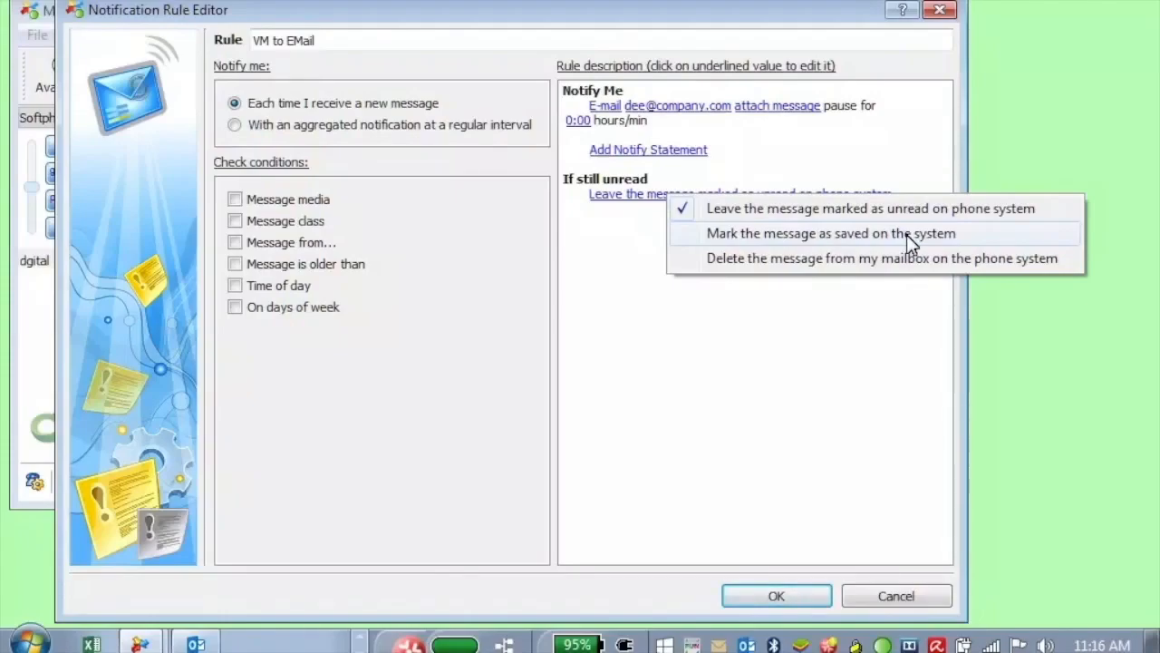
mouse_move(823, 264)
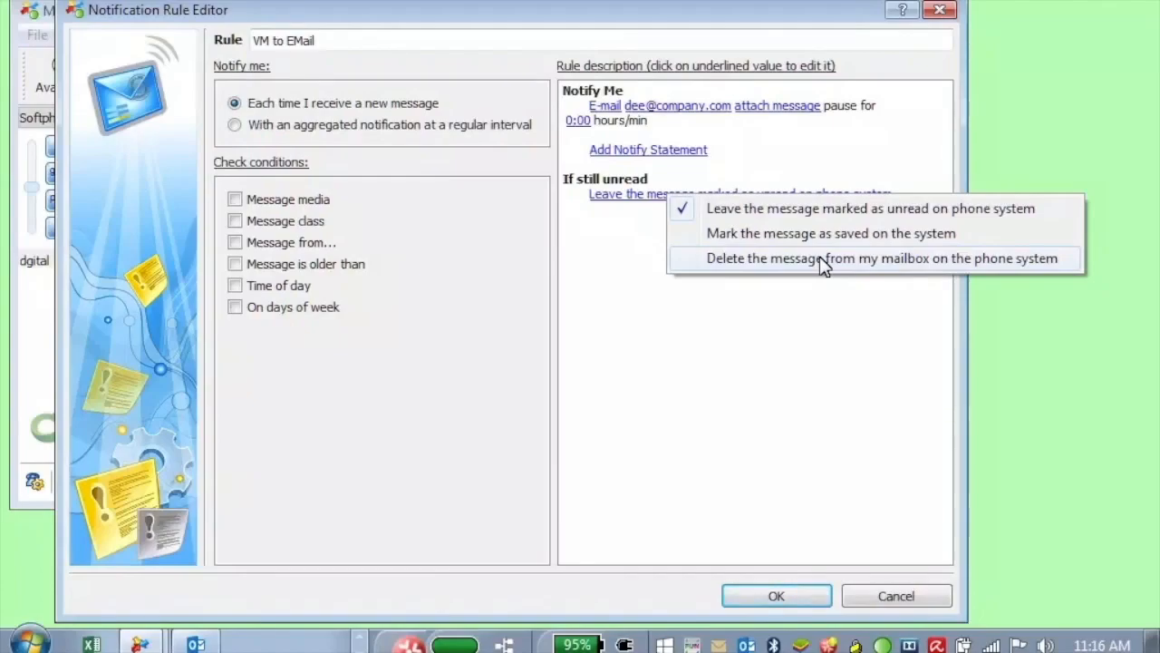
mouse_move(784, 267)
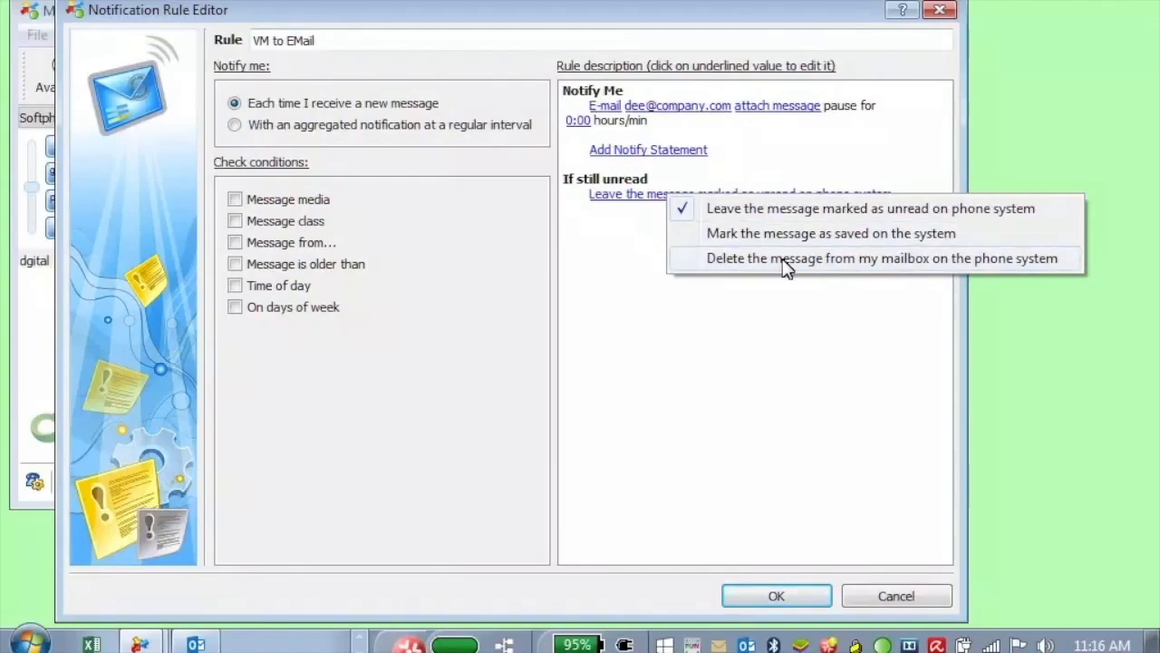
mouse_move(794, 273)
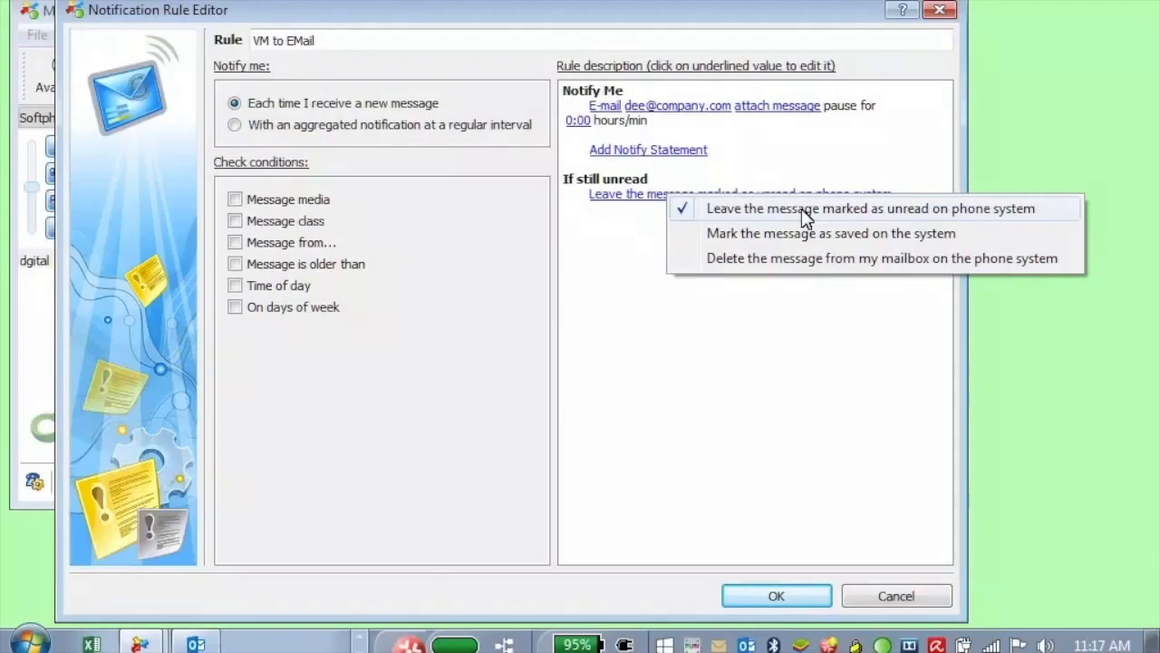
mouse_move(796, 222)
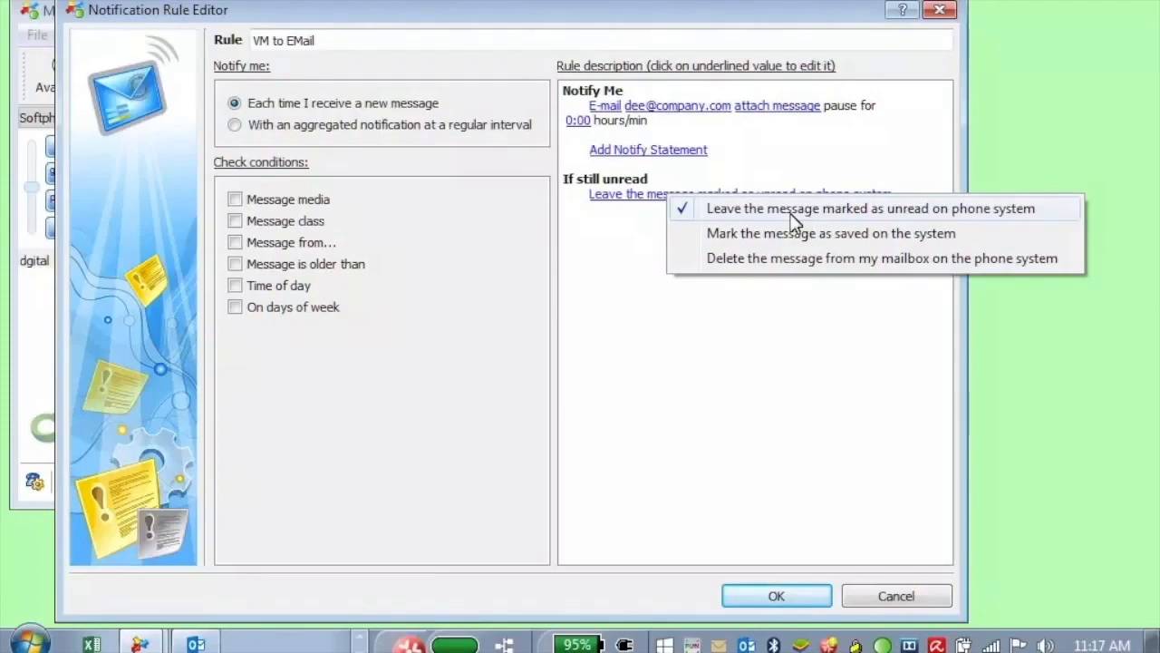
mouse_move(782, 242)
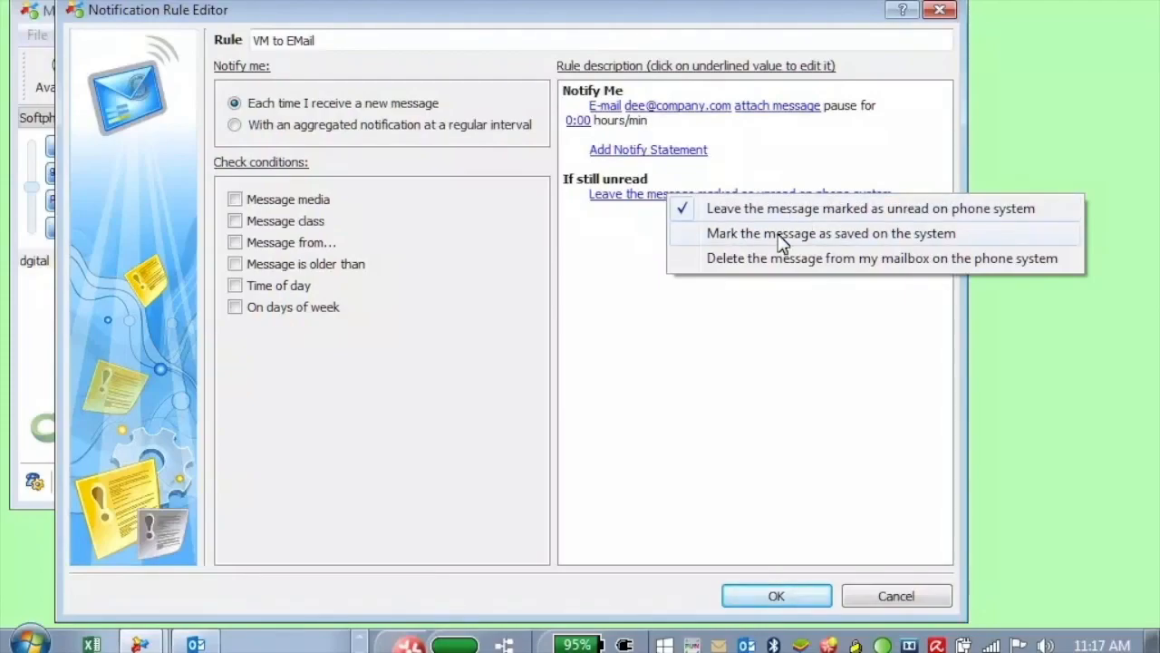
mouse_move(775, 258)
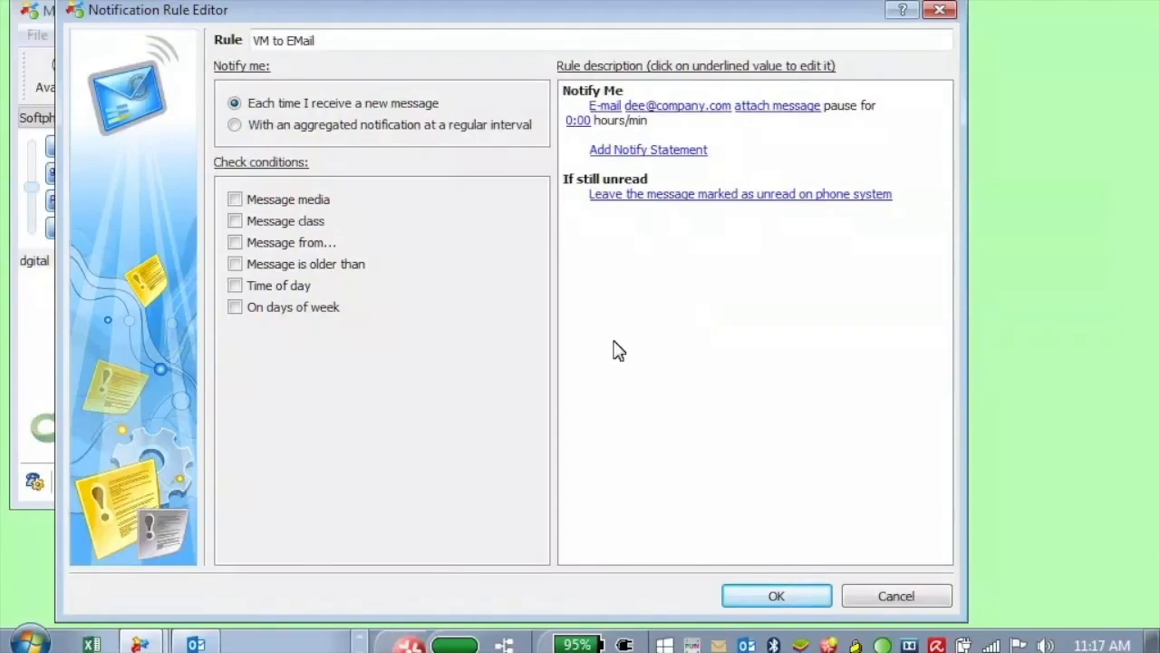
mouse_move(357, 190)
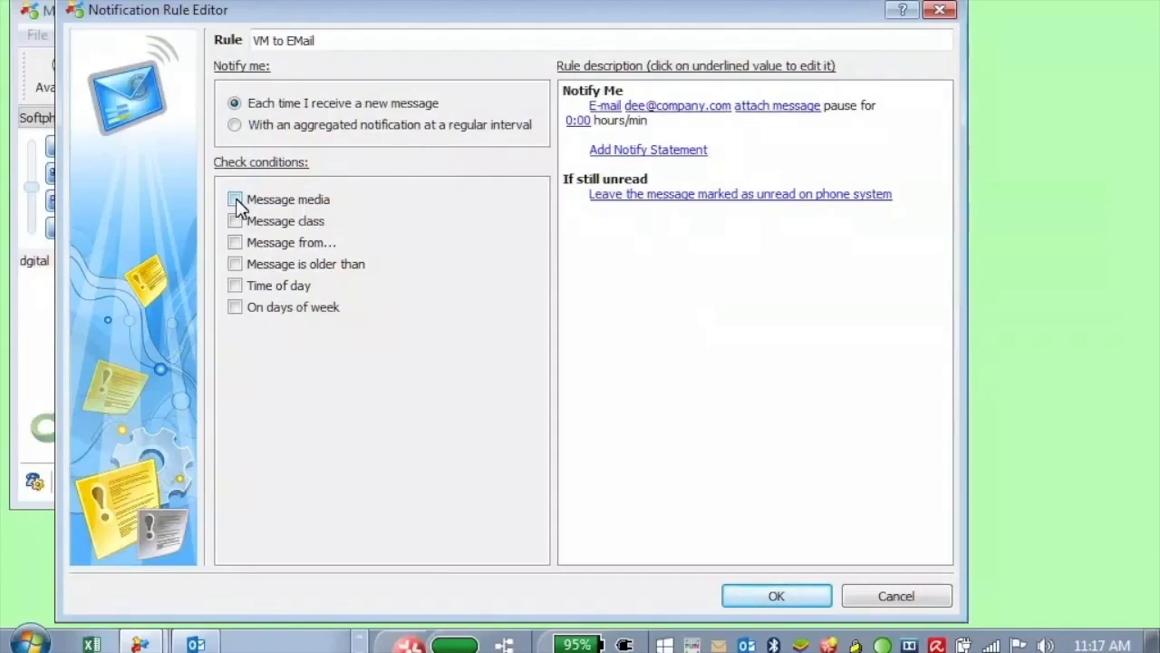
- Add a Message media condition set to voice
left_click(235, 199)
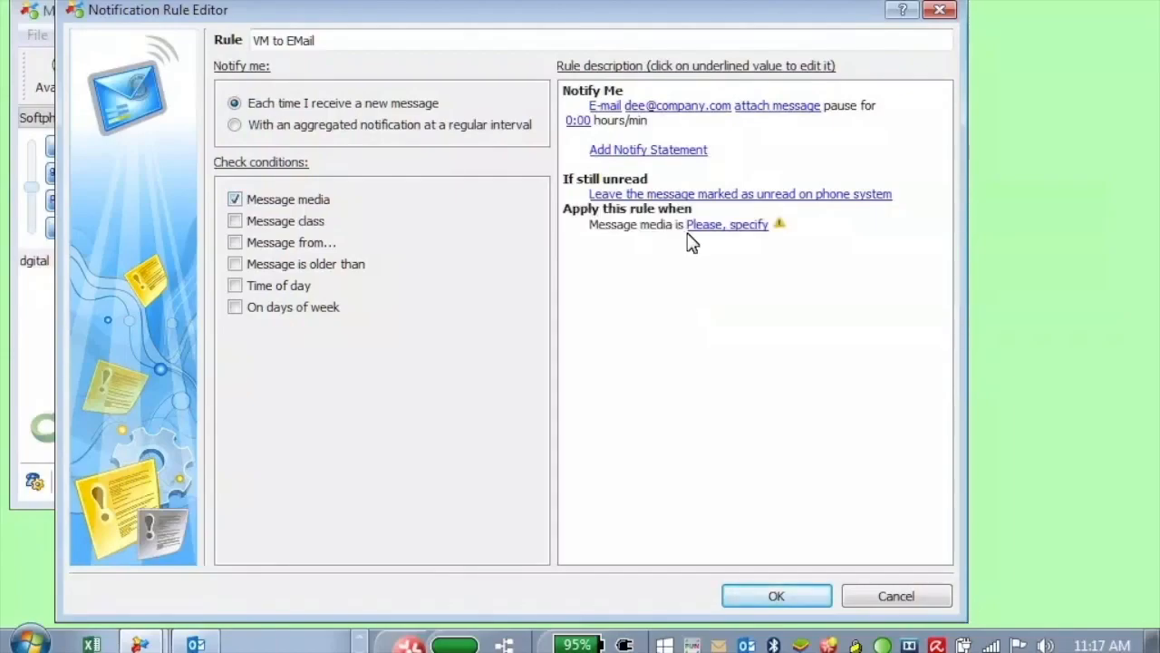
mouse_move(694, 201)
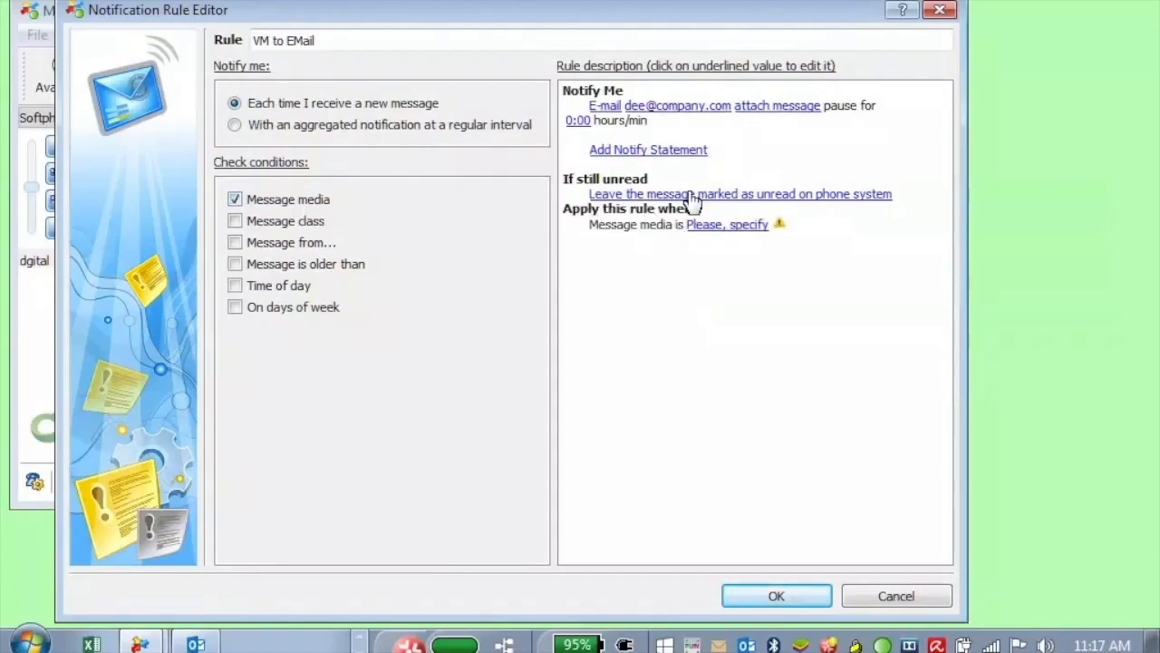
left_click(726, 224)
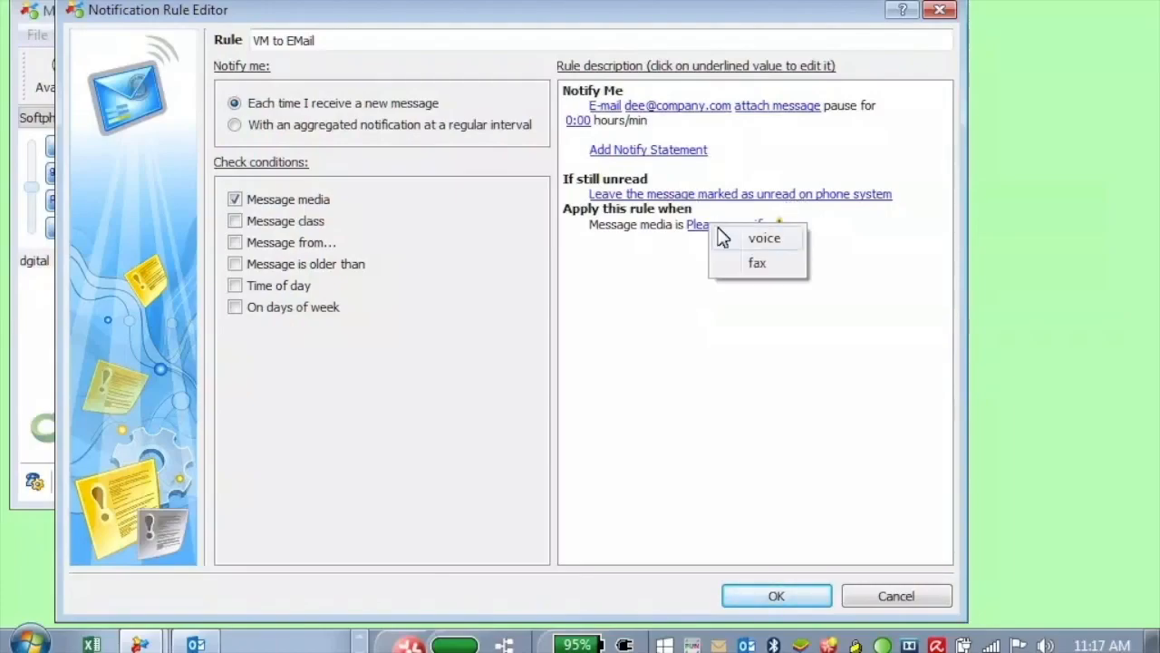
mouse_move(758, 263)
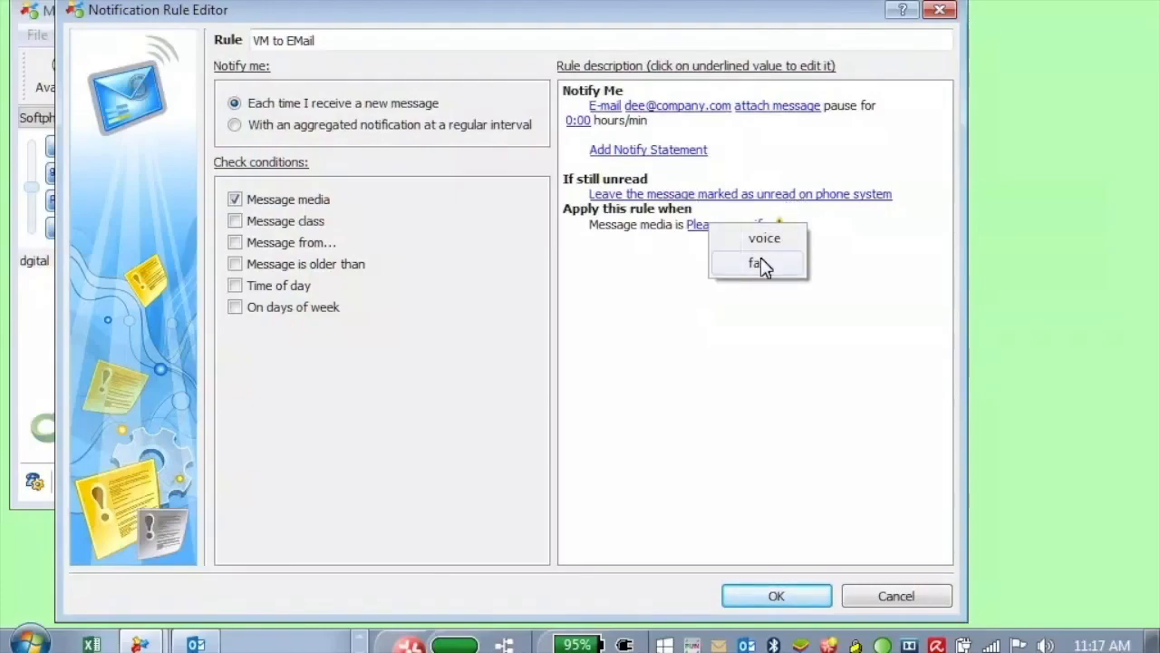
left_click(764, 237)
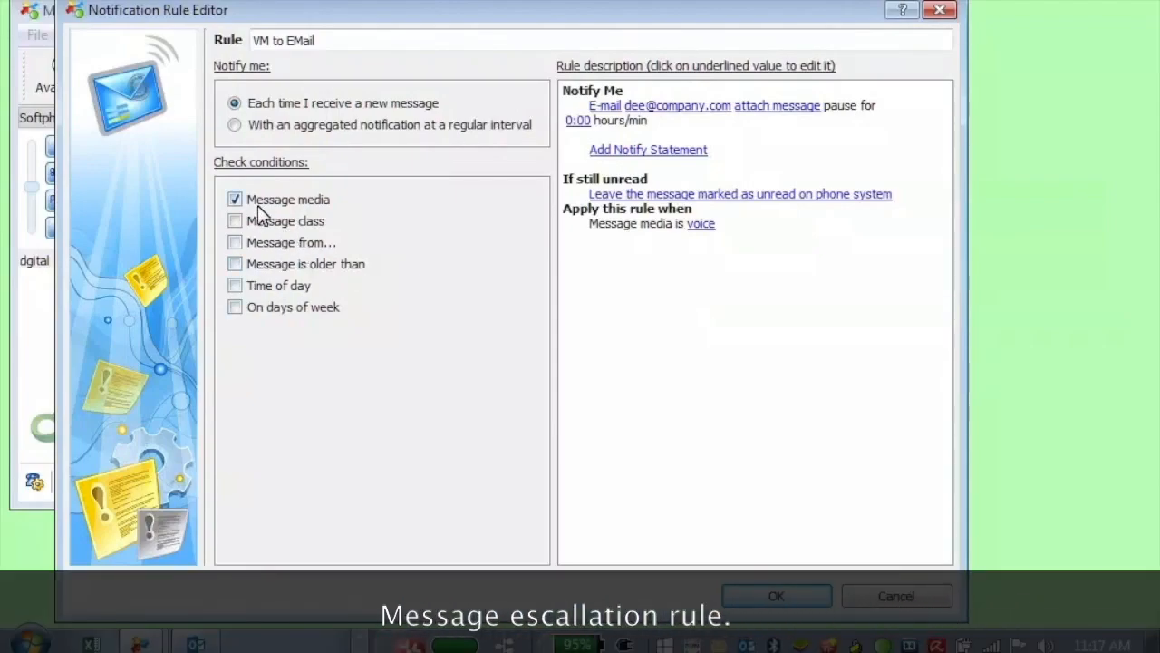
mouse_move(776, 596)
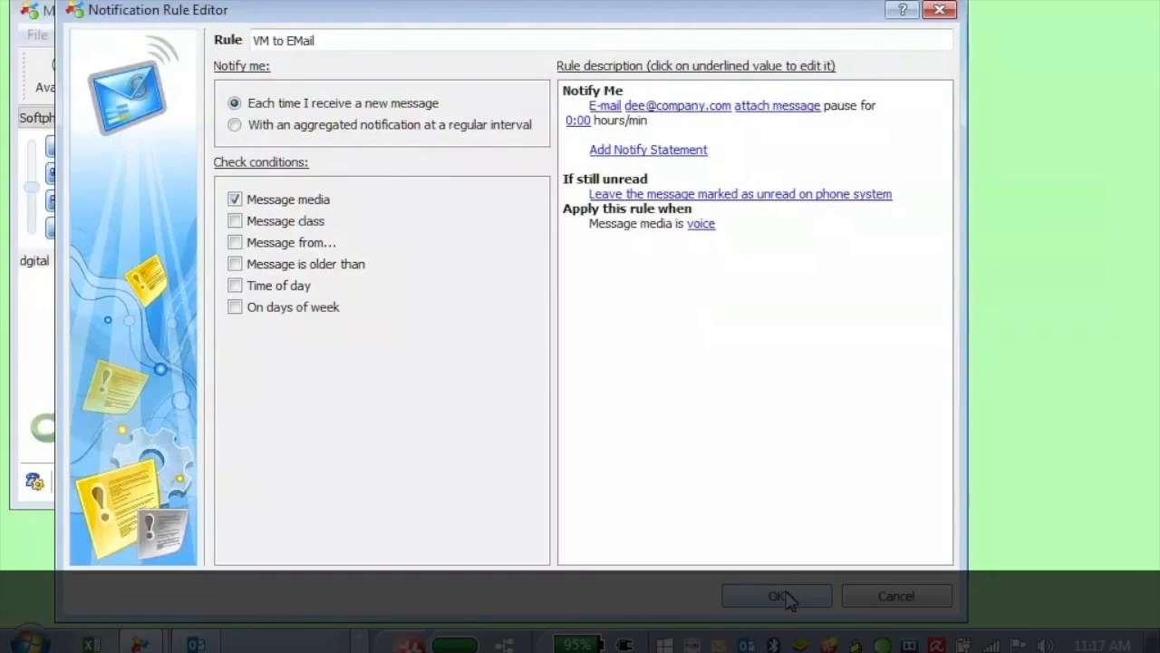
- Confirm the VM to EMail rule and the User Preferences with OK
left_click(776, 596)
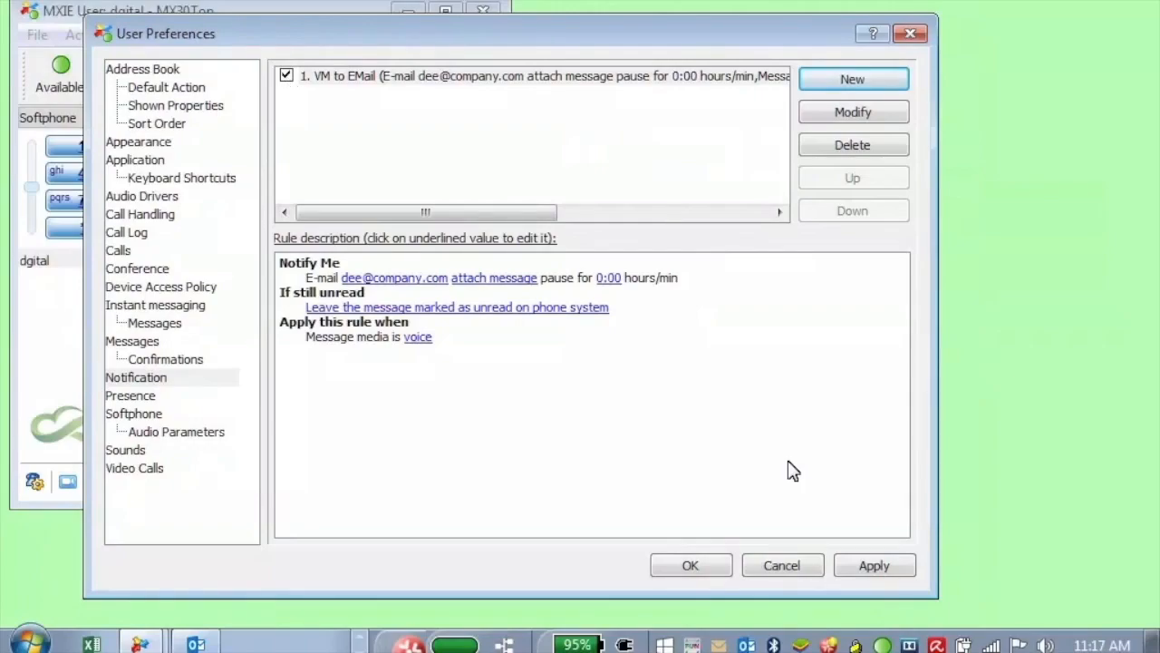
mouse_move(735, 501)
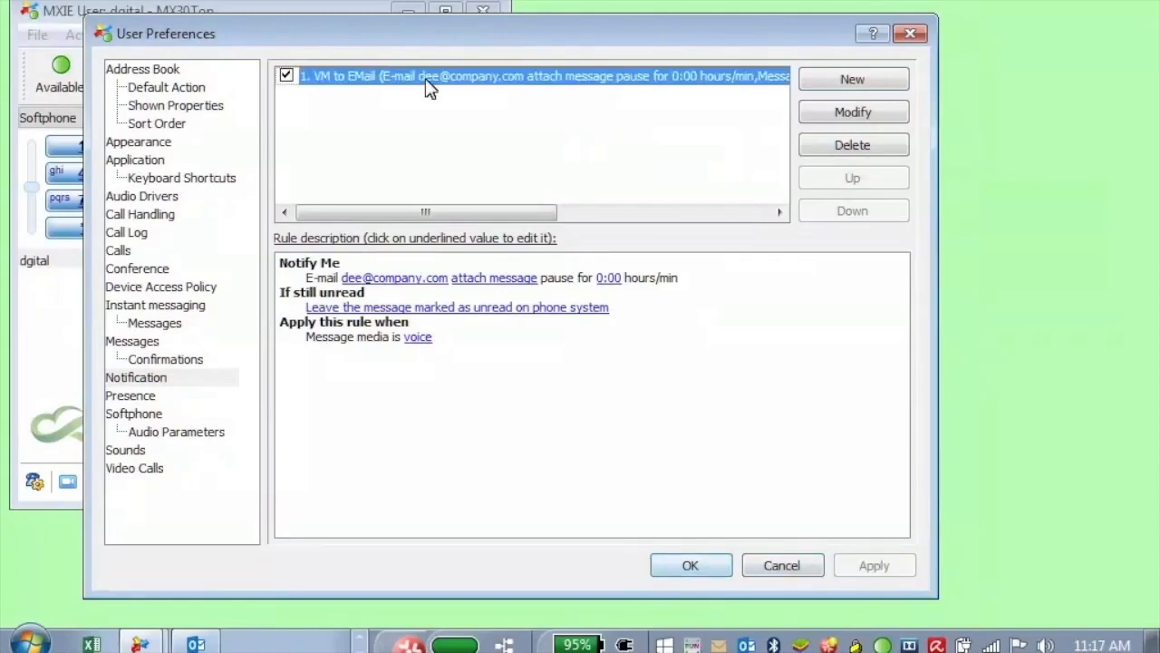
mouse_move(180, 296)
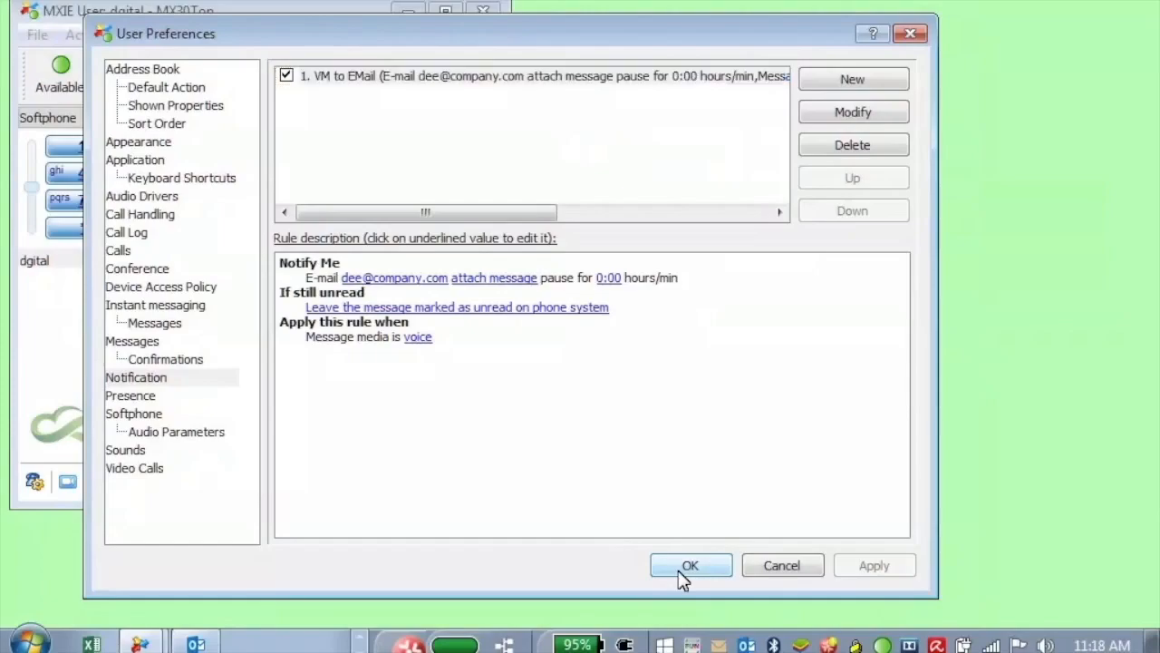
left_click(690, 565)
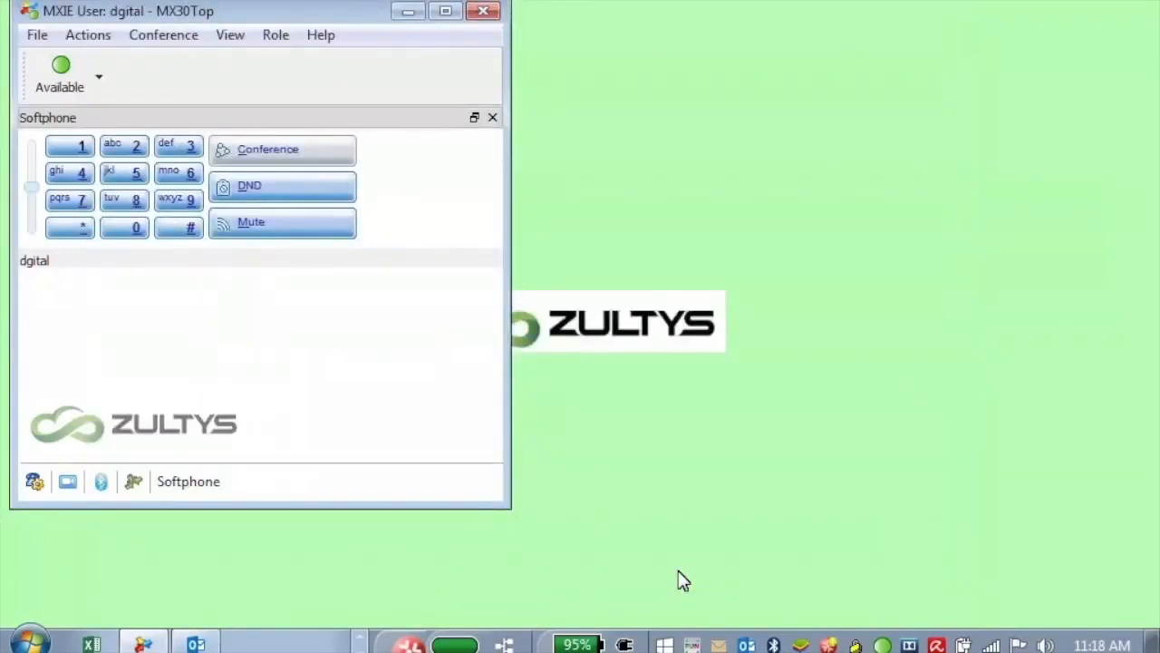